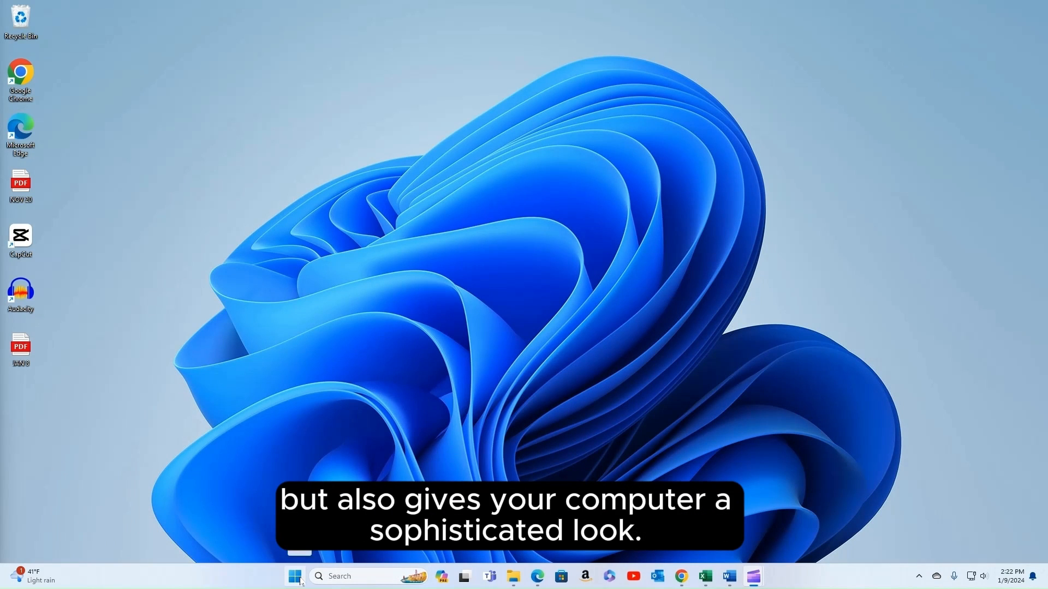
Set the Windows colour mode to Dark from Personalization > Colors.
left_click(295, 576)
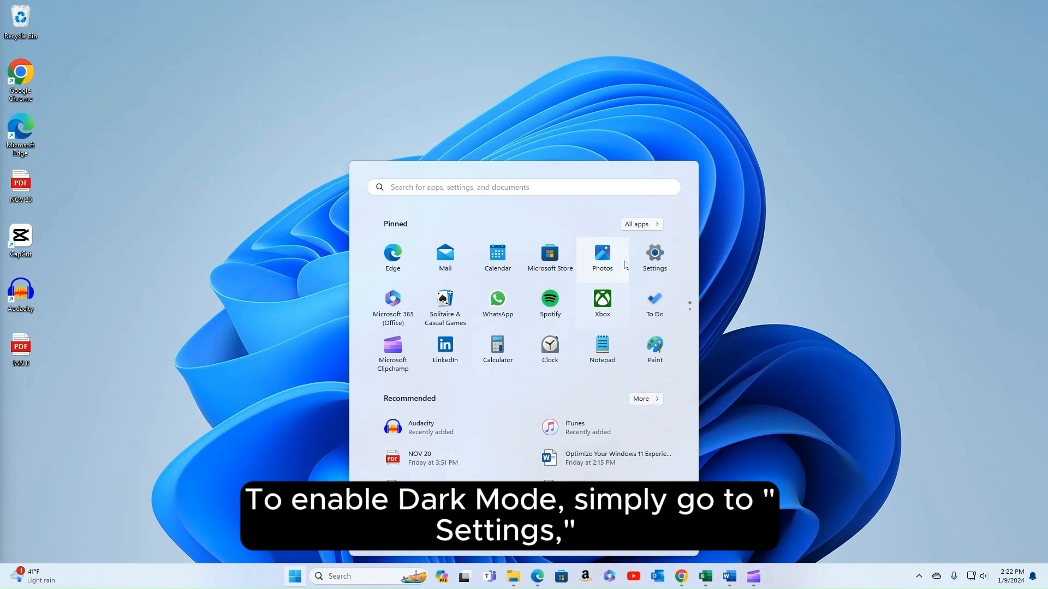
left_click(654, 256)
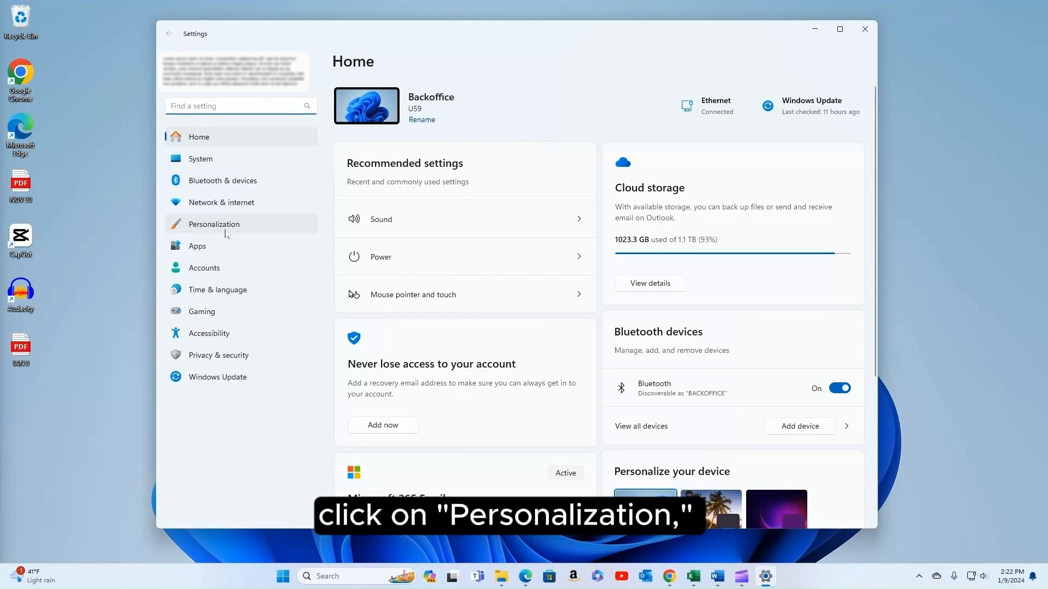
left_click(214, 224)
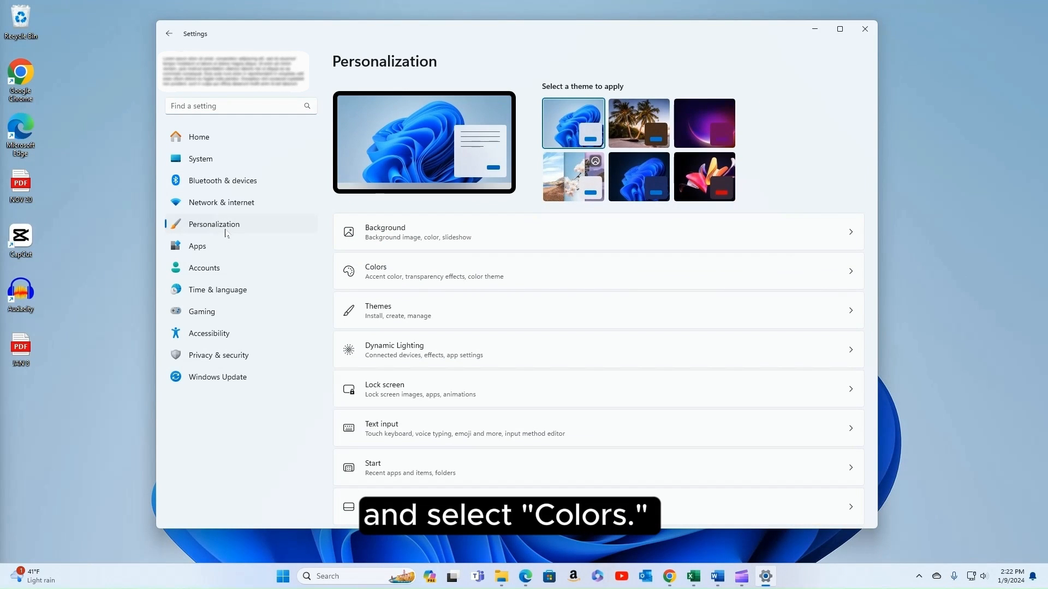
mouse_move(495, 275)
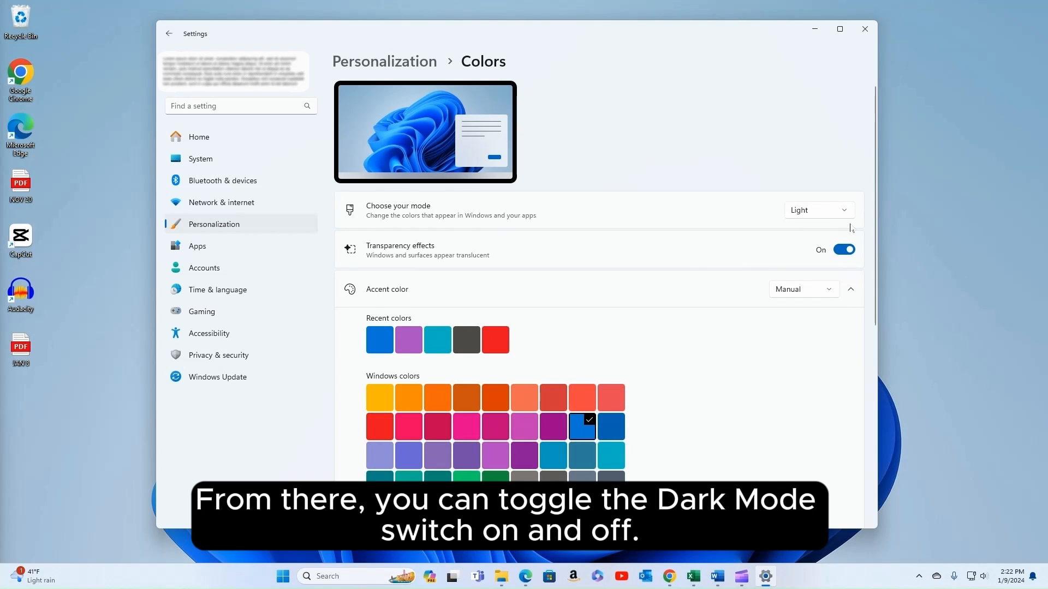
left_click(816, 210)
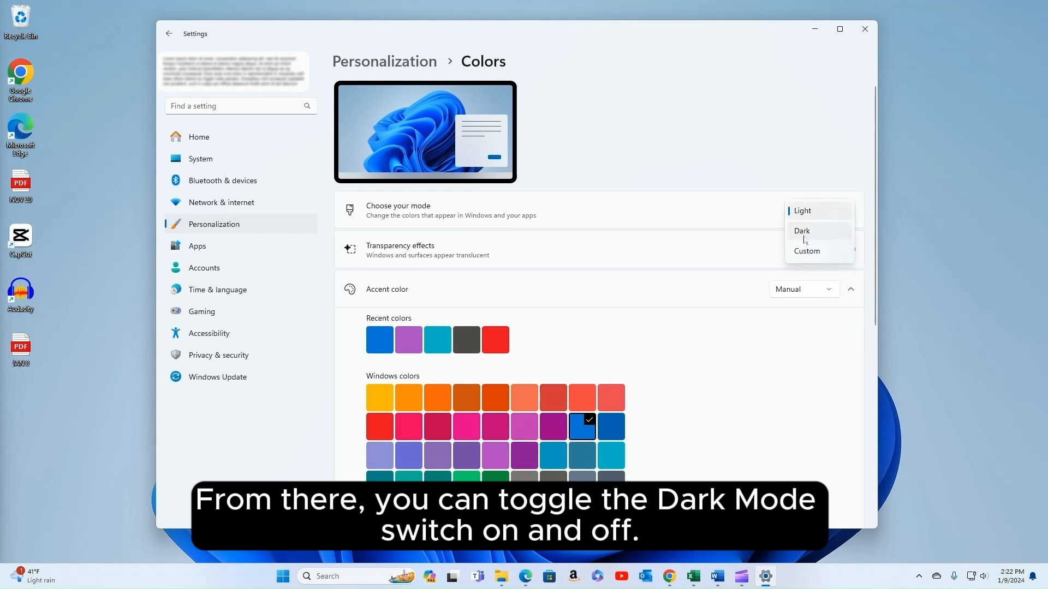
left_click(801, 231)
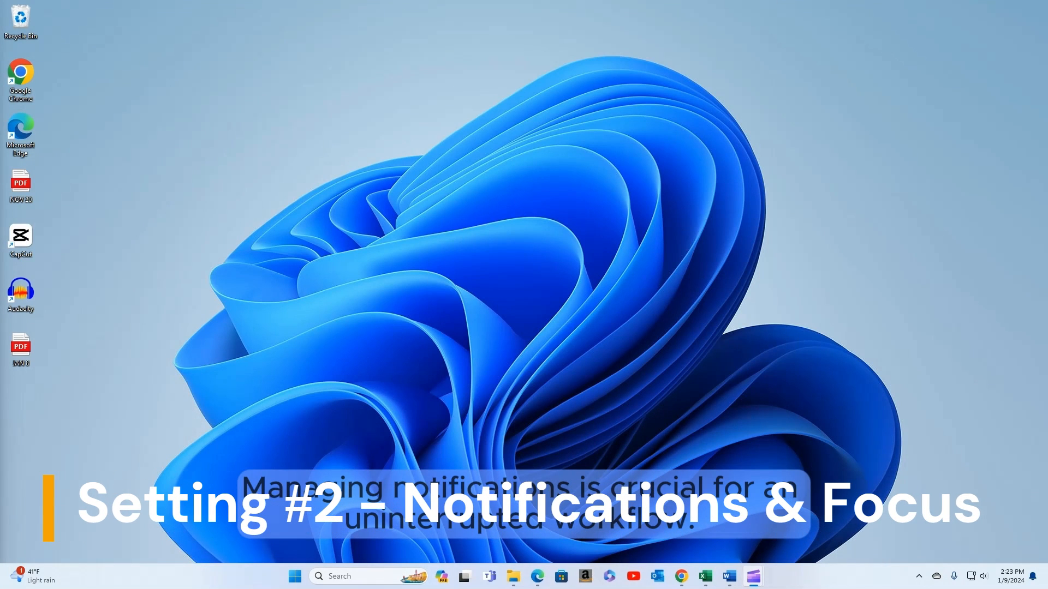
Reach System > Notifications and toggle the master Notifications switch off and back on.
left_click(295, 577)
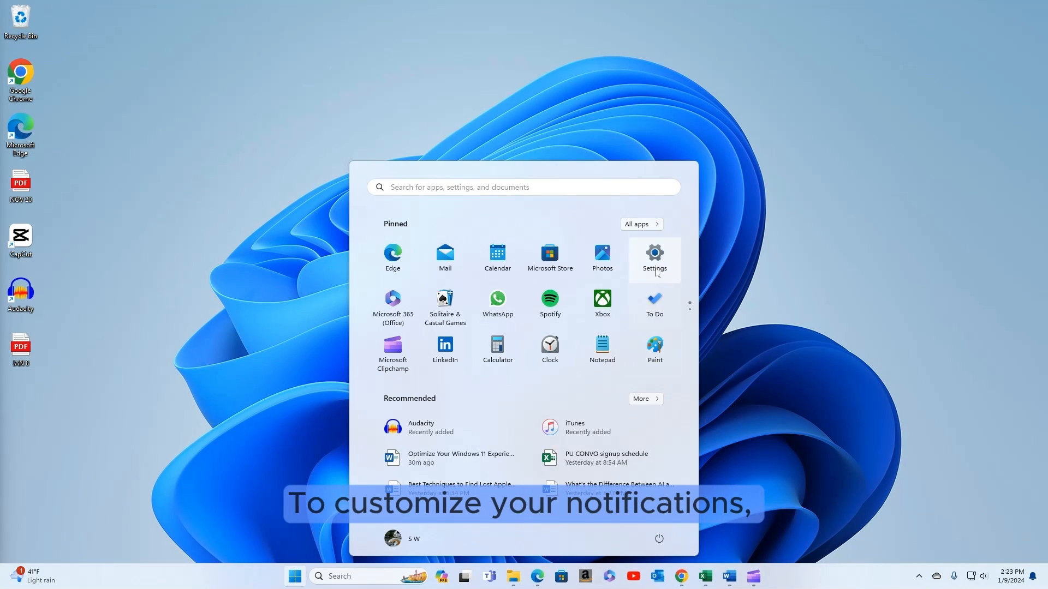
left_click(654, 258)
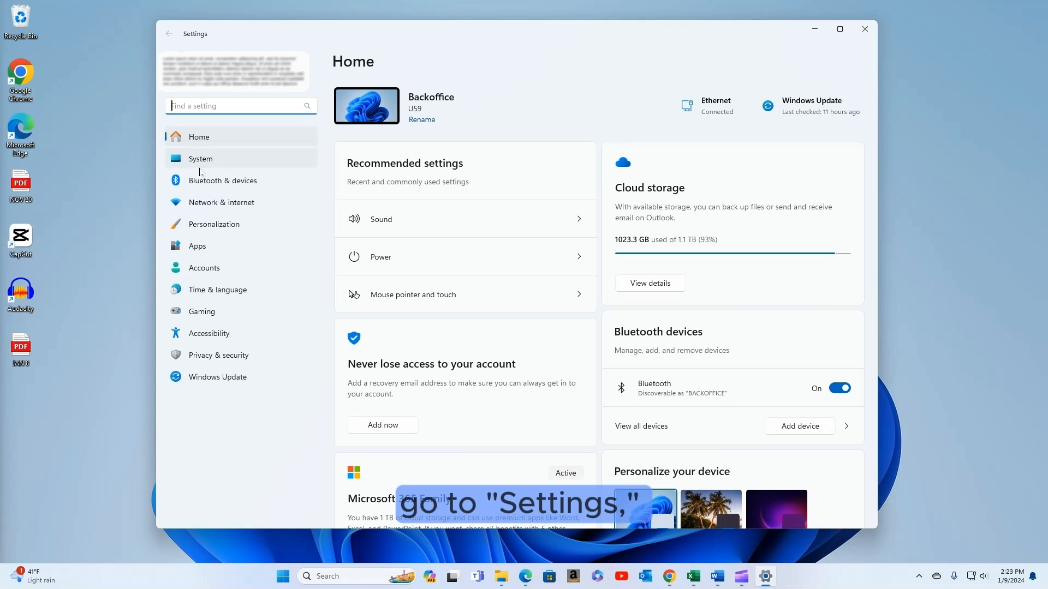
left_click(200, 158)
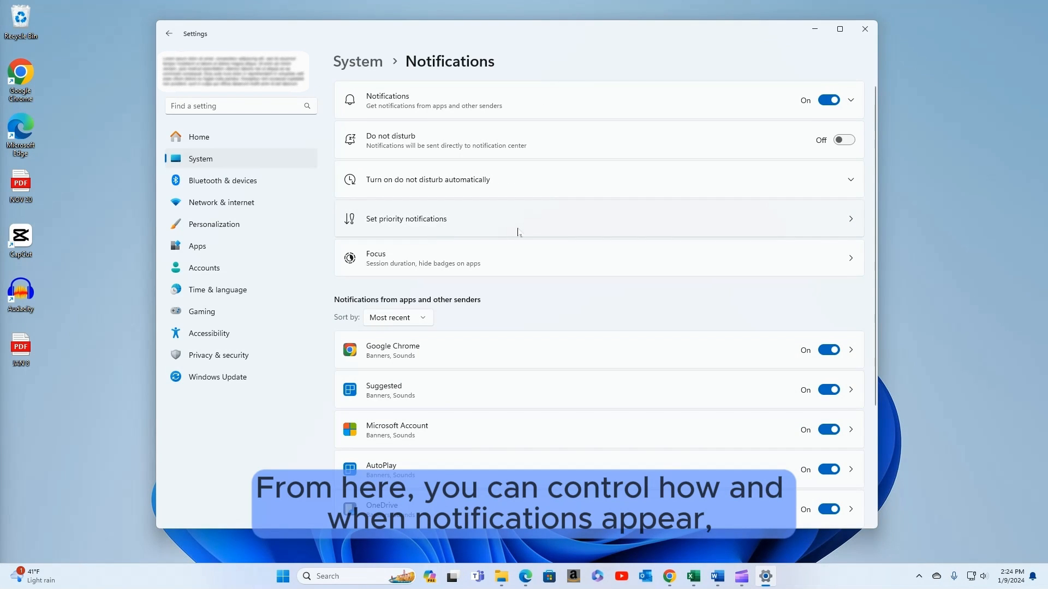
left_click(829, 99)
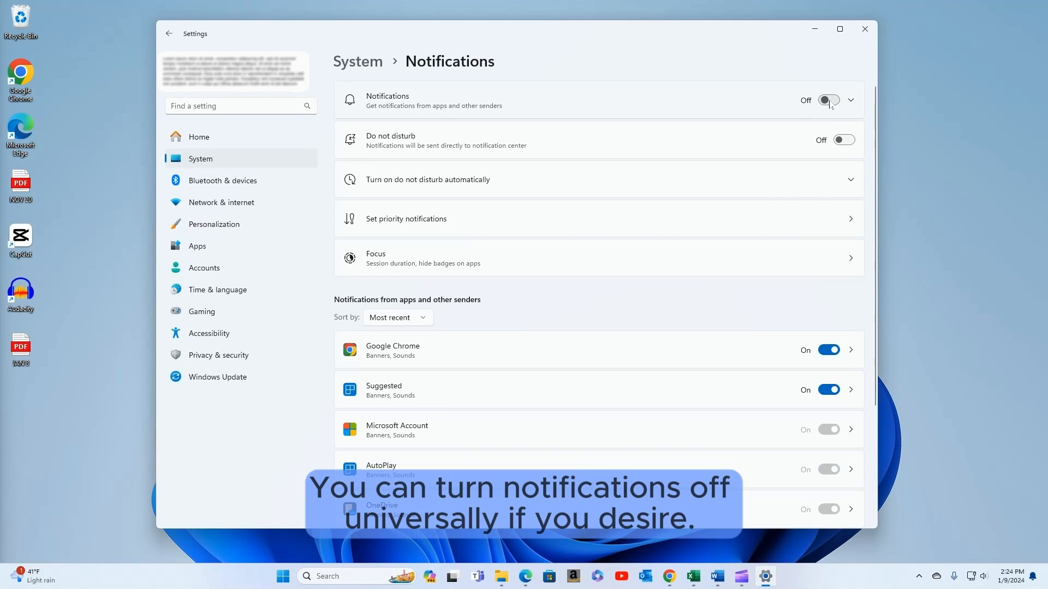
left_click(828, 100)
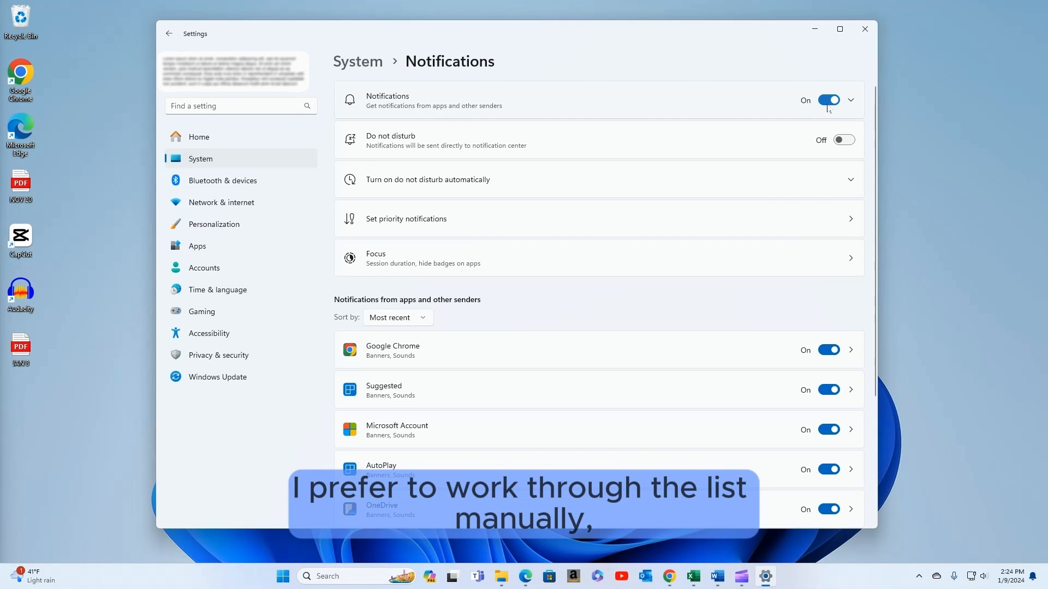
Switch off notifications from Suggested, Microsoft Account and AutoPlay.
scroll("down", 3)
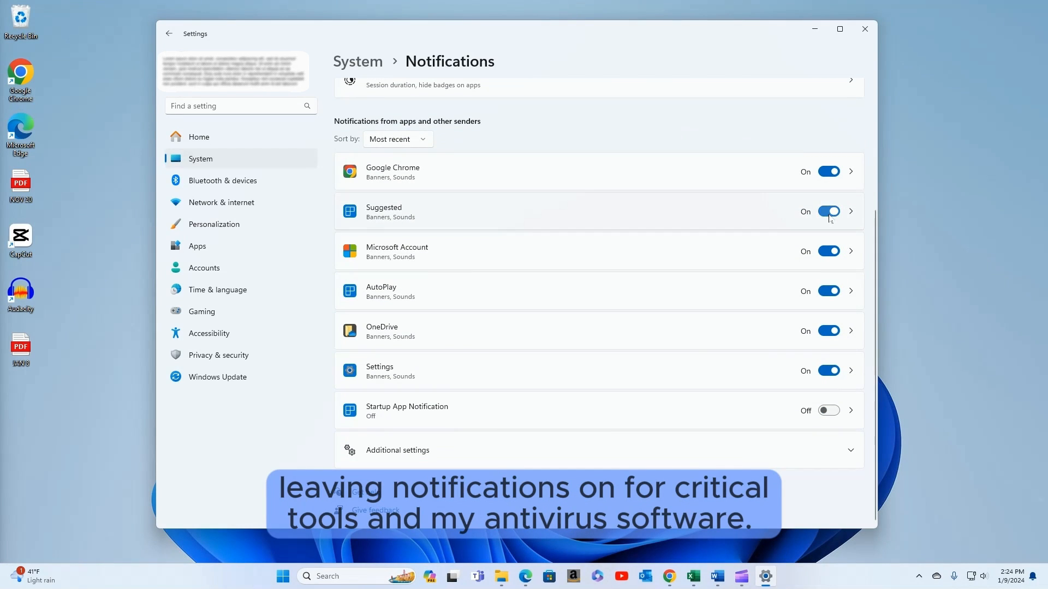
left_click(828, 211)
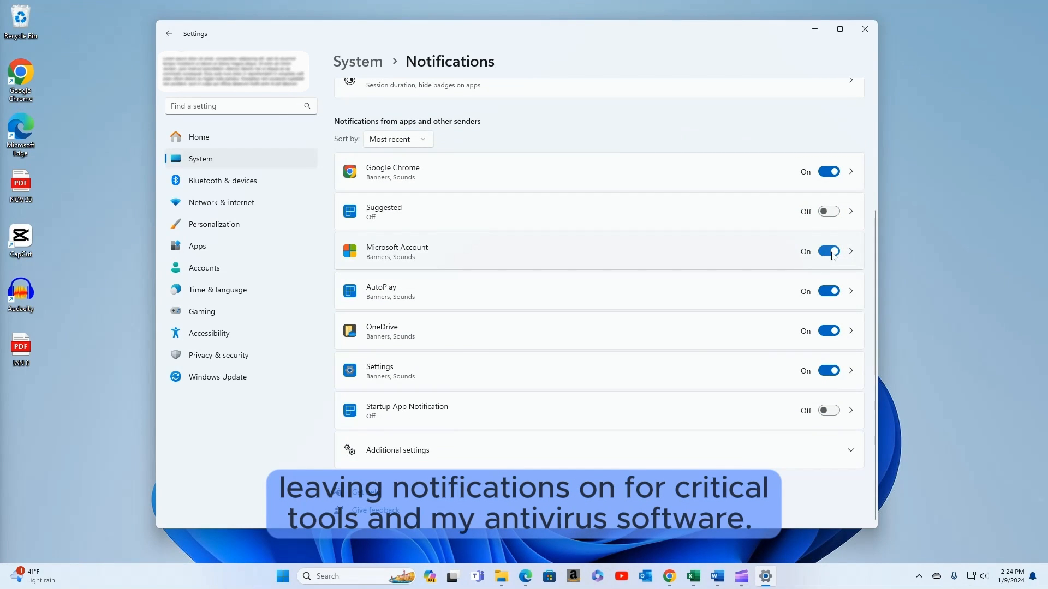
left_click(827, 251)
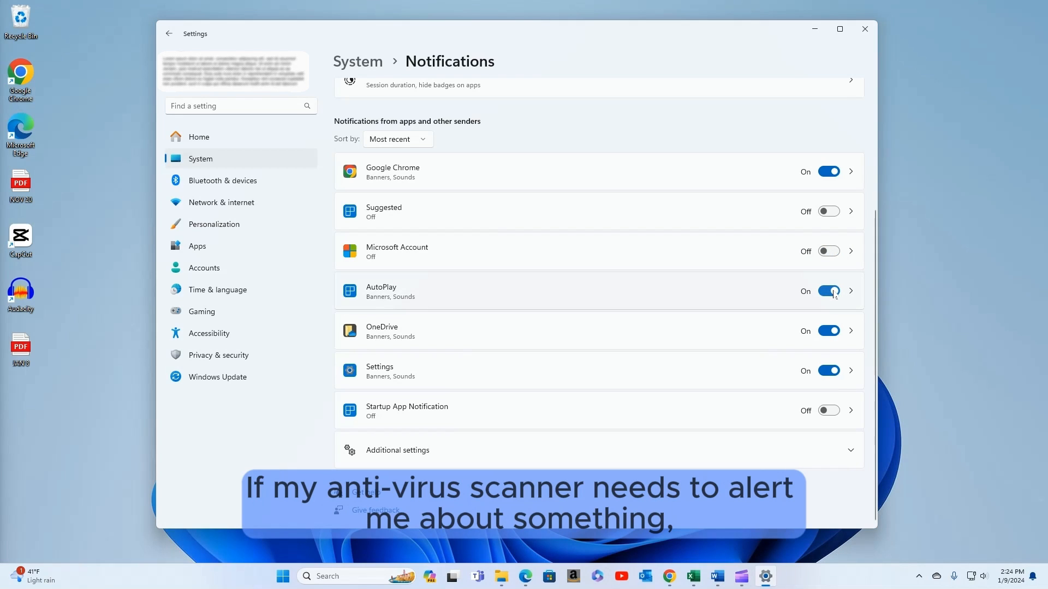
left_click(829, 291)
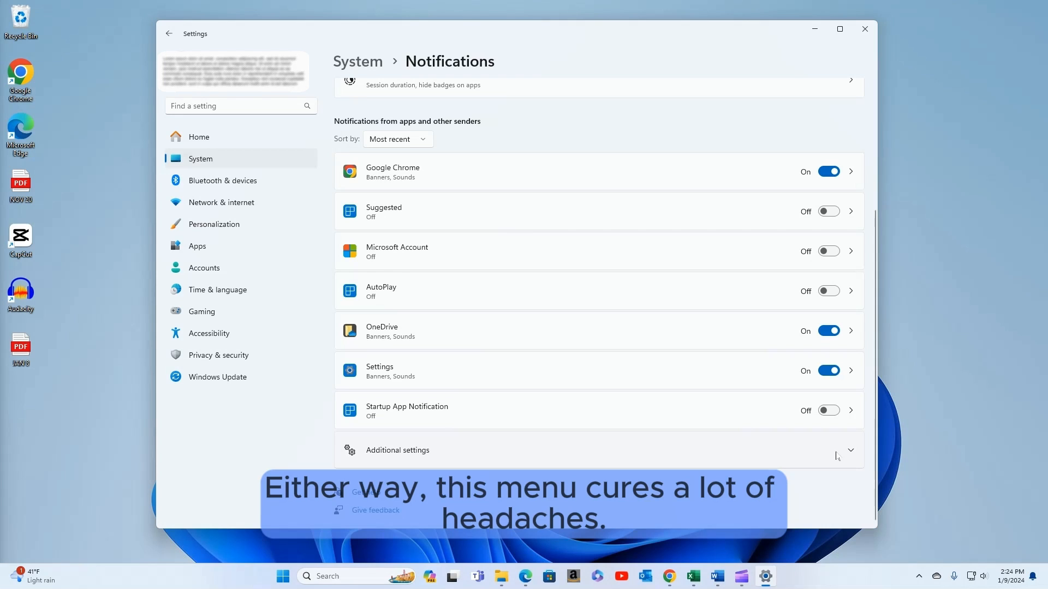
scroll("up", 3)
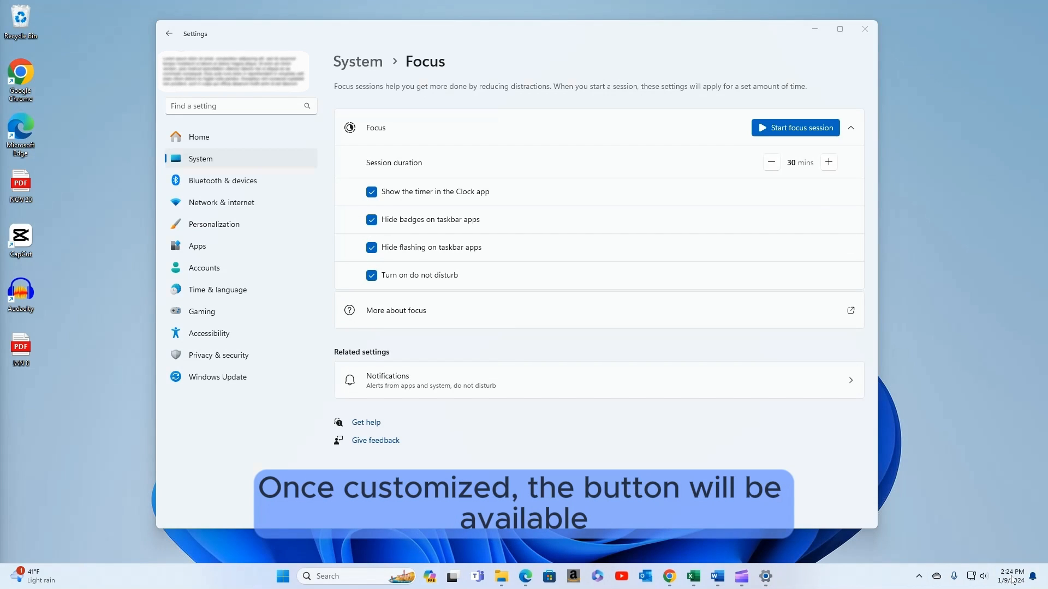
Show the notification tray with its 30-minute Focus timer from the taskbar clock.
left_click(1010, 573)
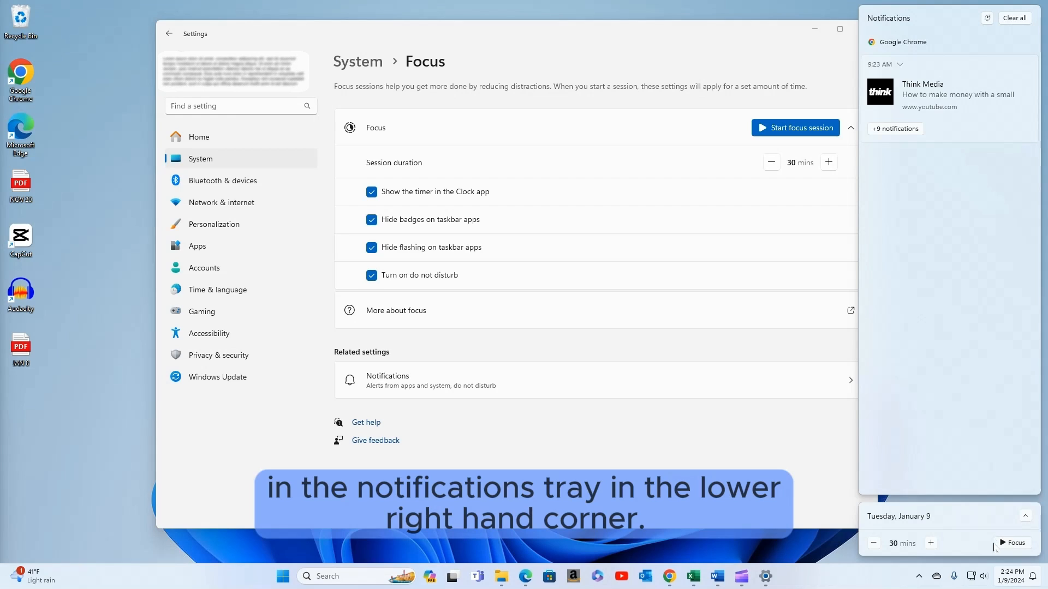
mouse_move(1012, 545)
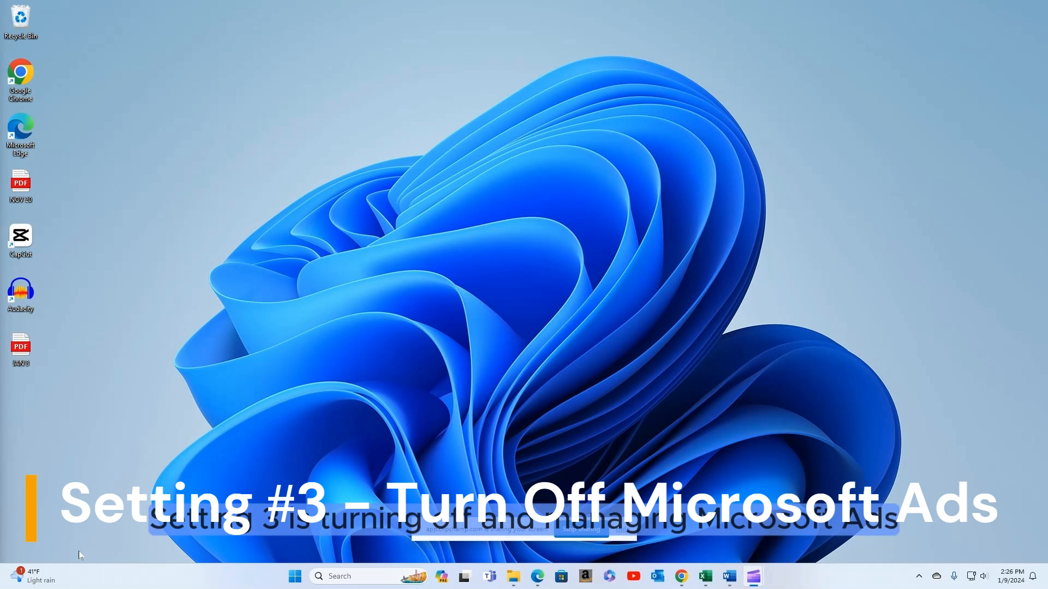
Reach System > Notifications and scroll past the app list to Additional settings.
left_click(294, 576)
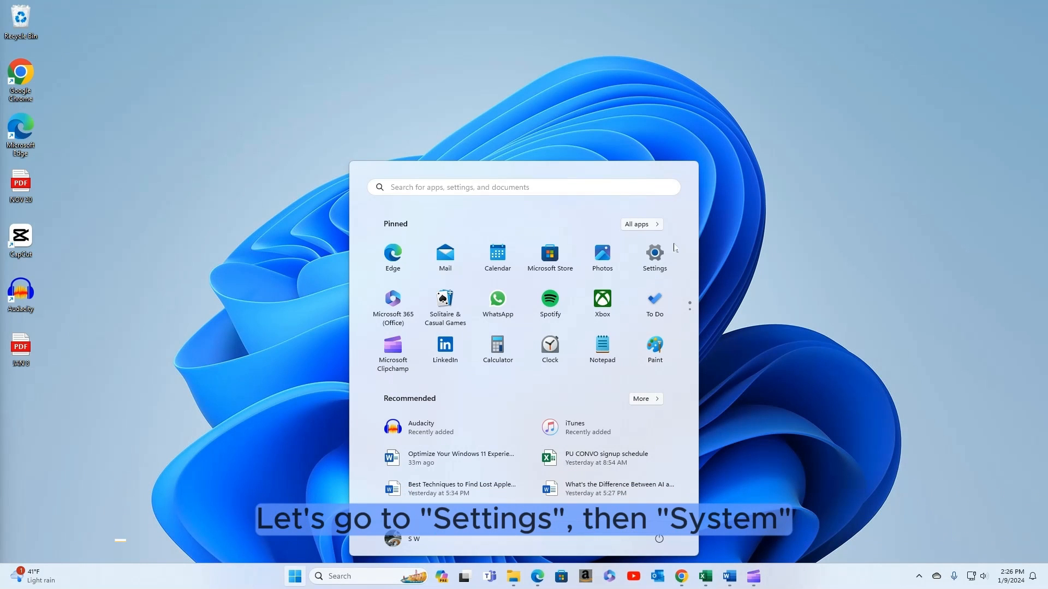
left_click(653, 252)
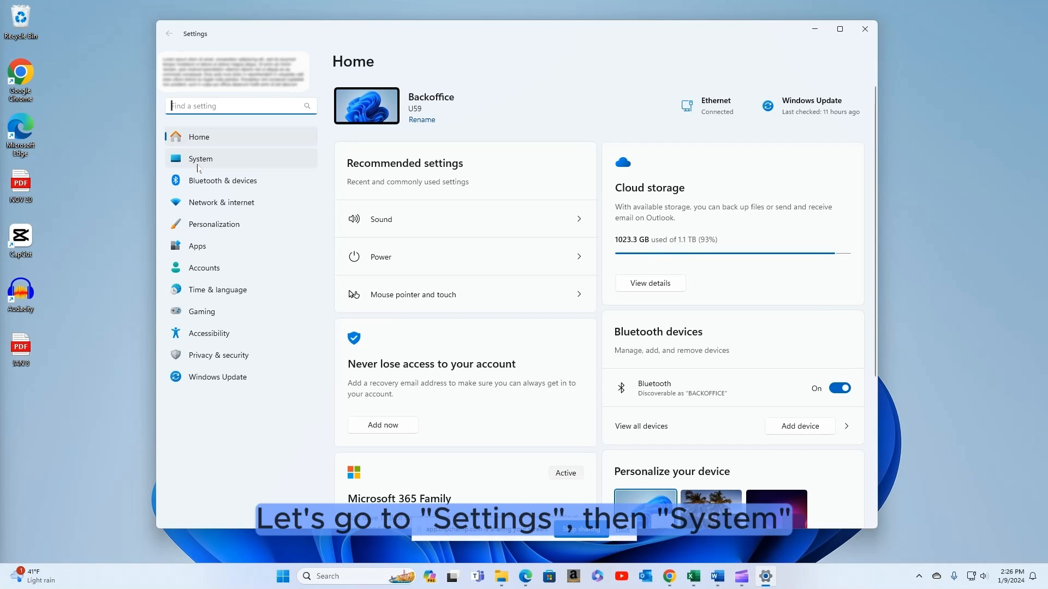
left_click(200, 158)
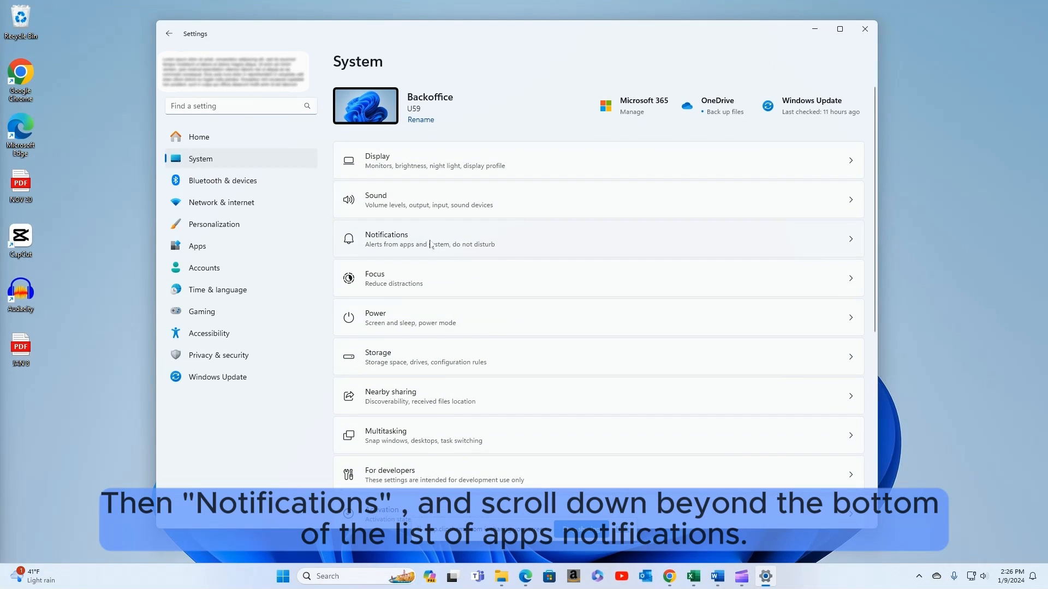
left_click(386, 239)
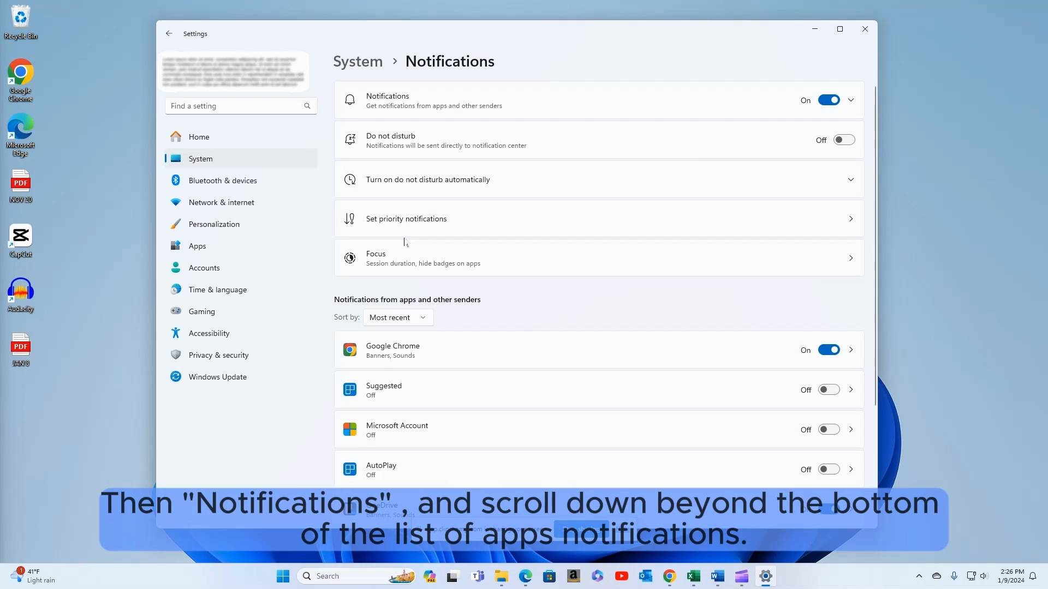
scroll("down", 3)
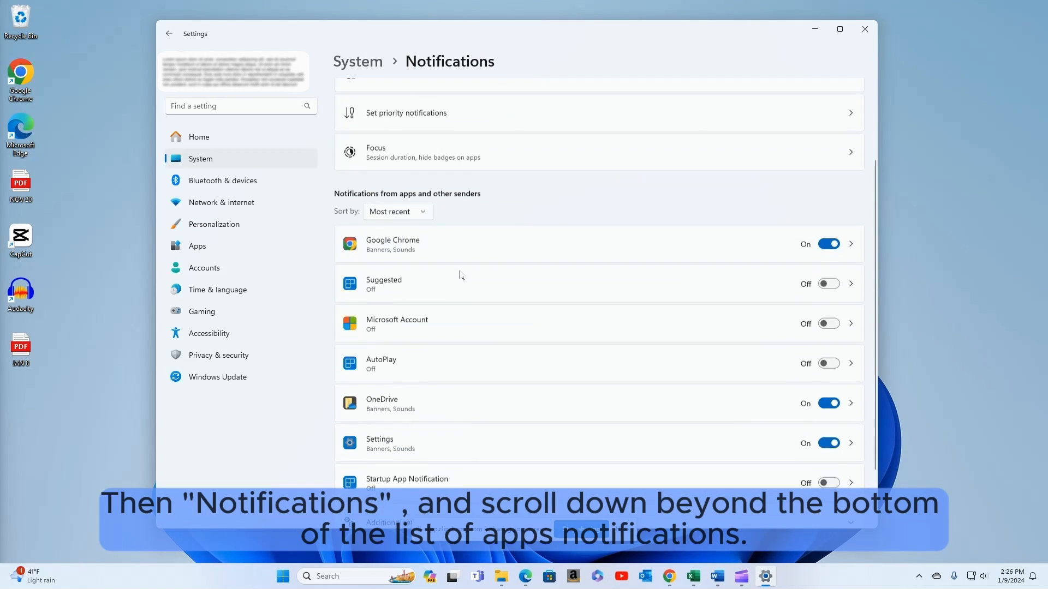
scroll("down", 3)
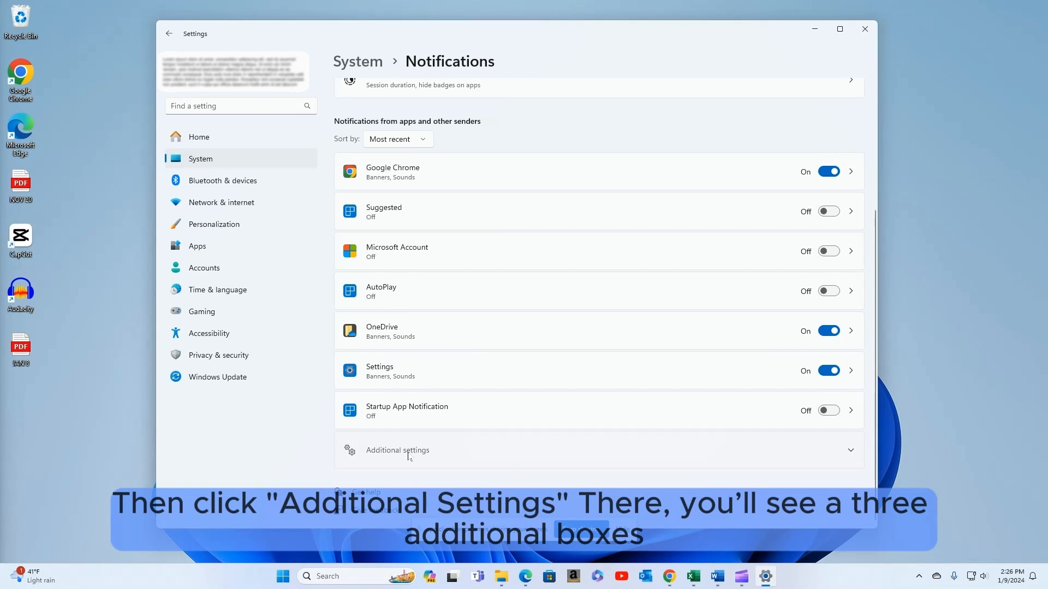
Expand Additional settings, leaving the welcome, setup suggestions and tips checkboxes ticked.
left_click(398, 450)
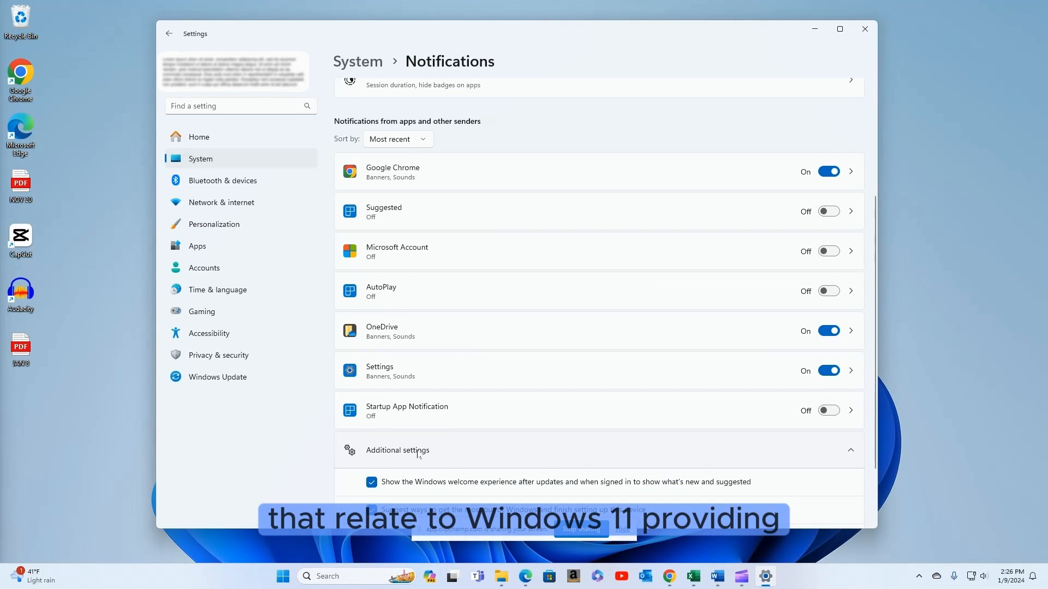
scroll("down", 3)
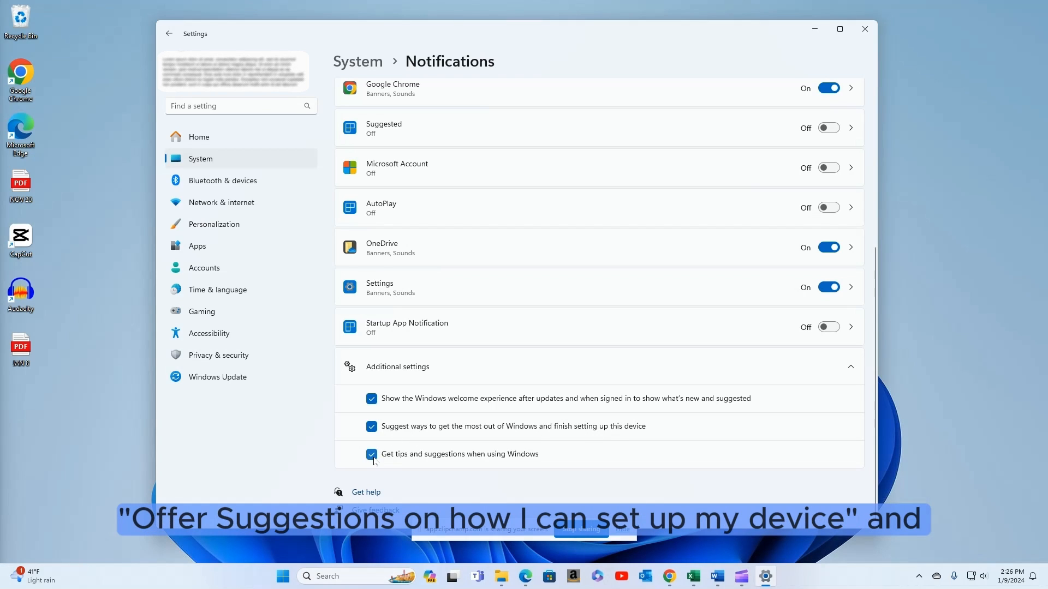
left_click(372, 427)
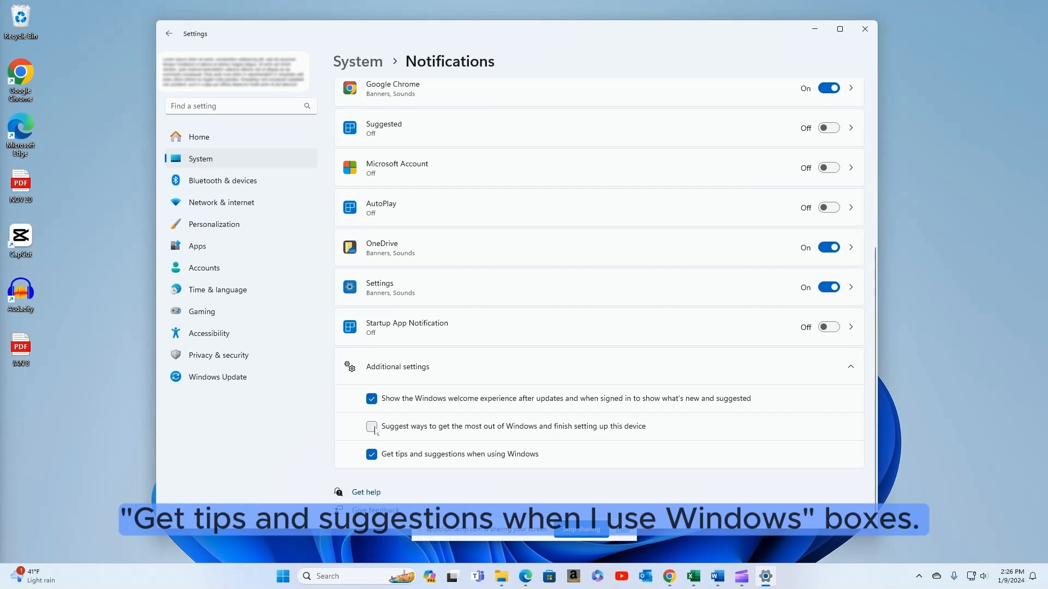
left_click(371, 427)
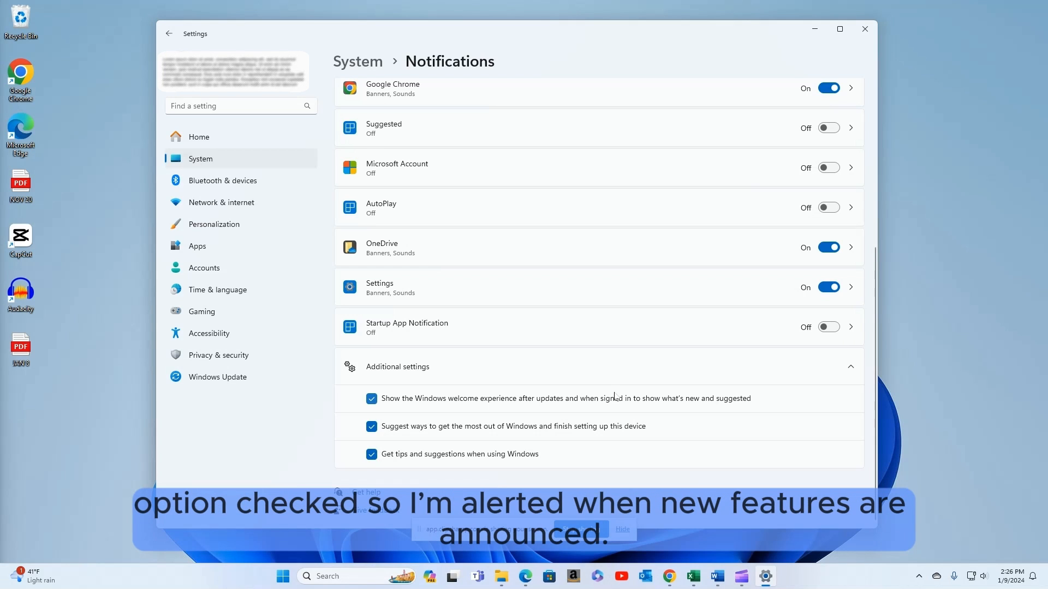
mouse_move(639, 295)
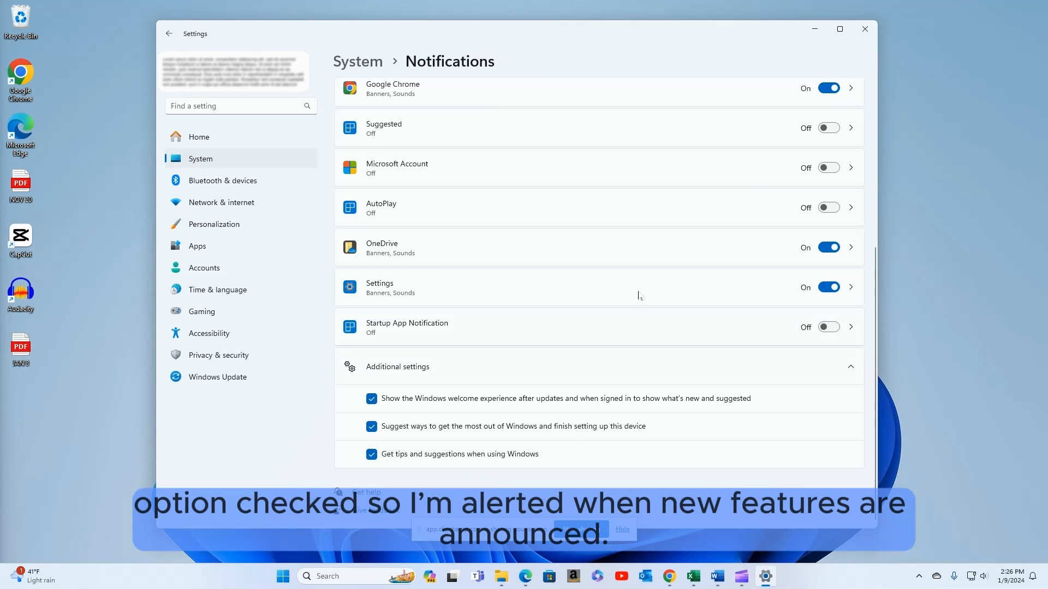
Switch off 'Show me suggested content in the Settings app' under Privacy & security > General.
left_click(864, 28)
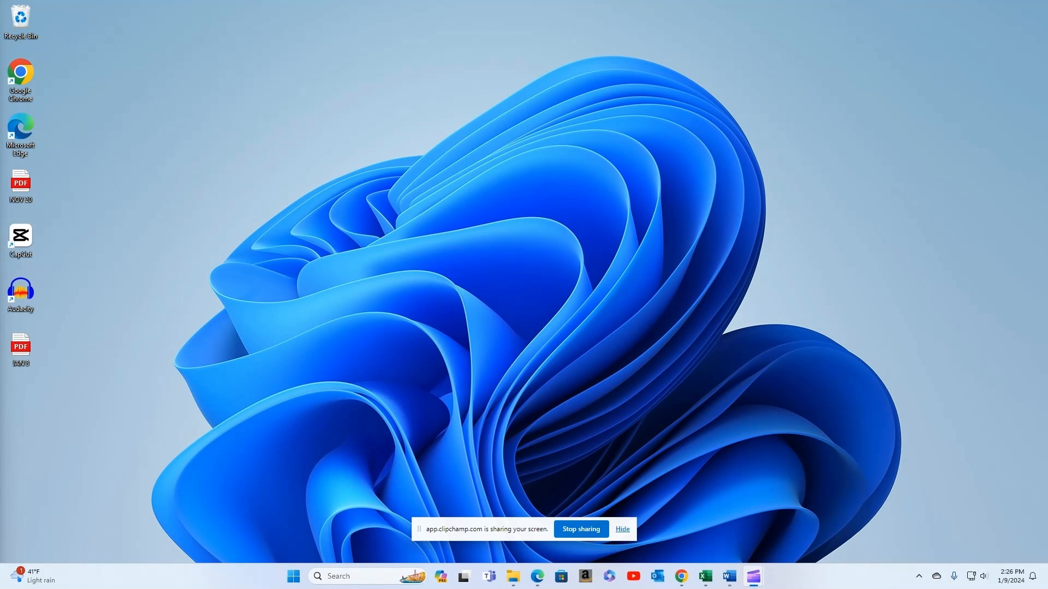
left_click(292, 576)
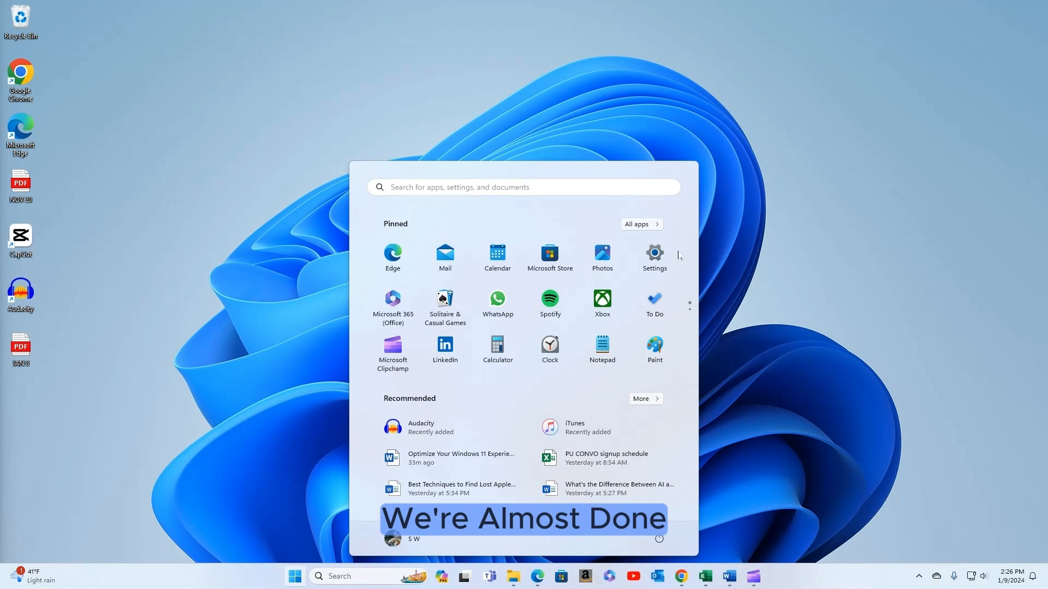
left_click(654, 254)
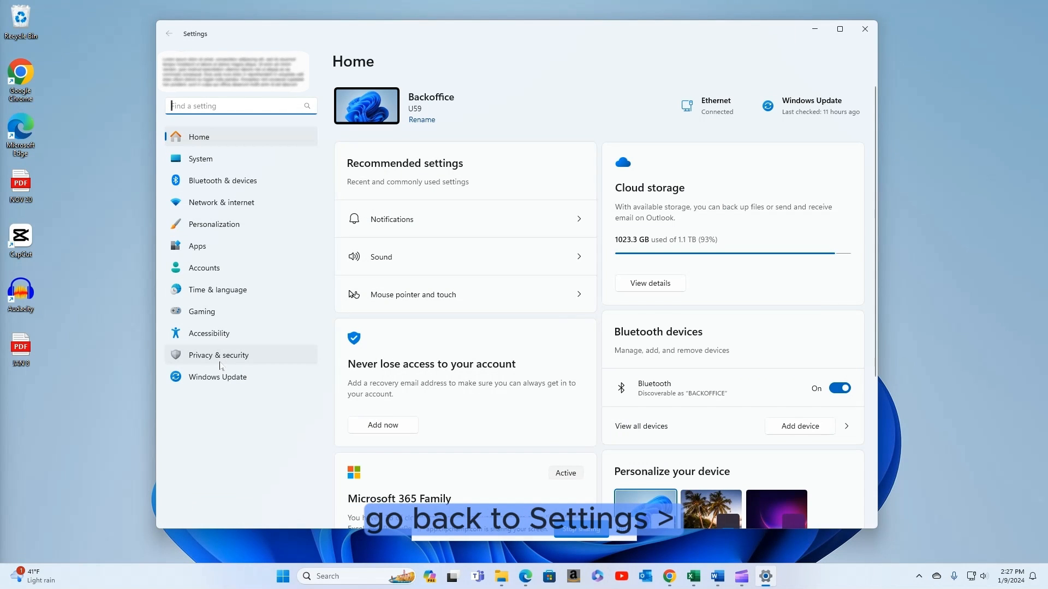
left_click(218, 355)
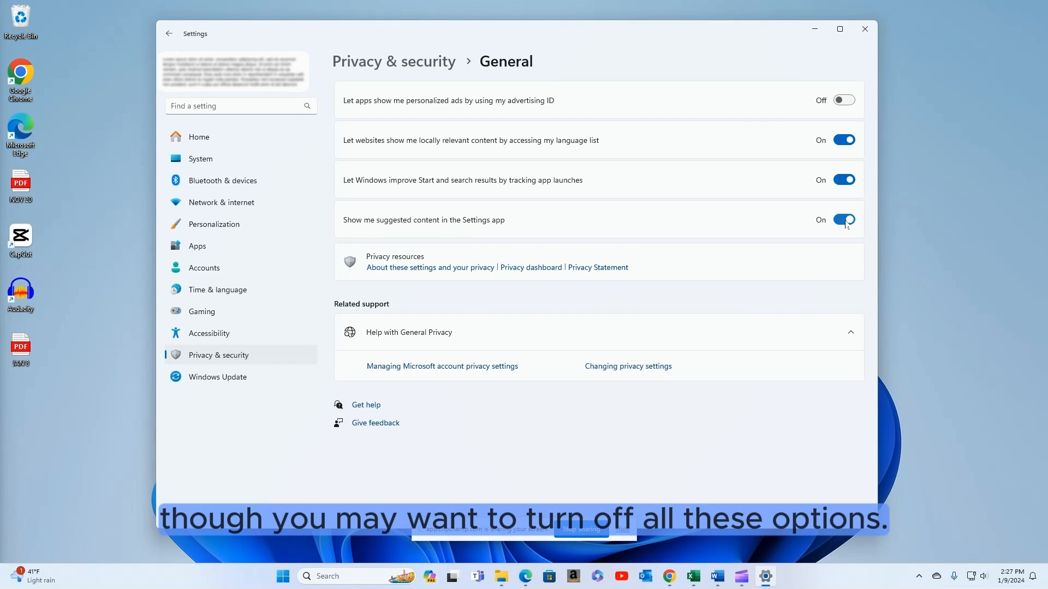
left_click(844, 220)
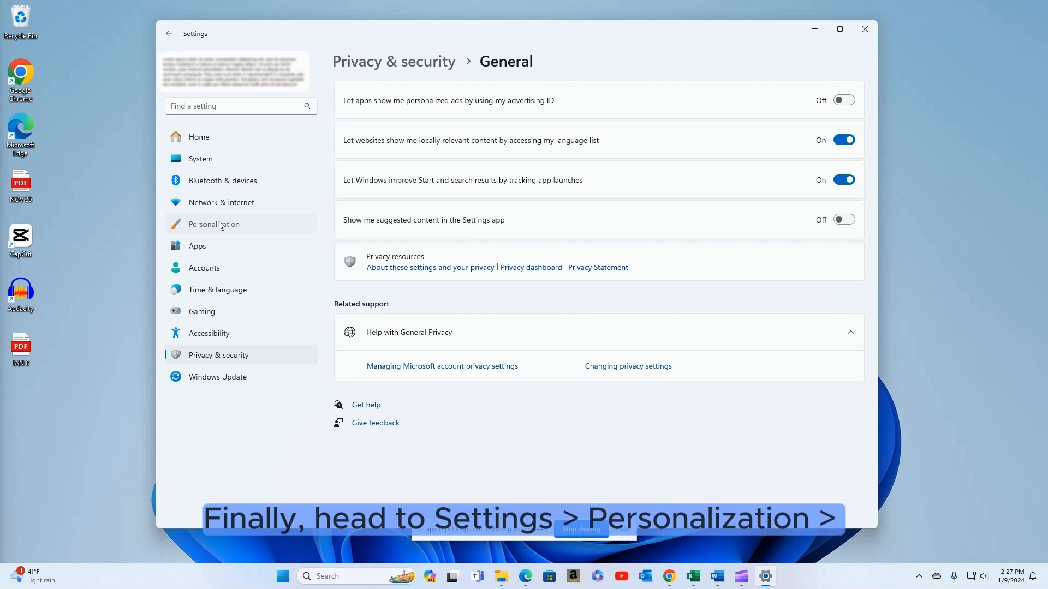
Show the Personalization page with its themes, background and colours.
left_click(214, 224)
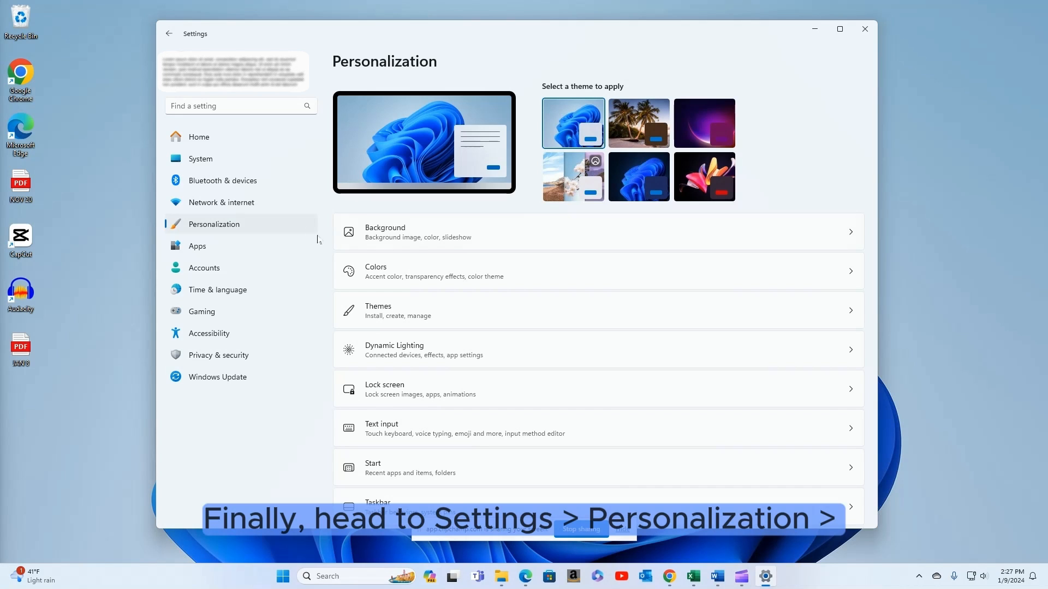
scroll("down", 3)
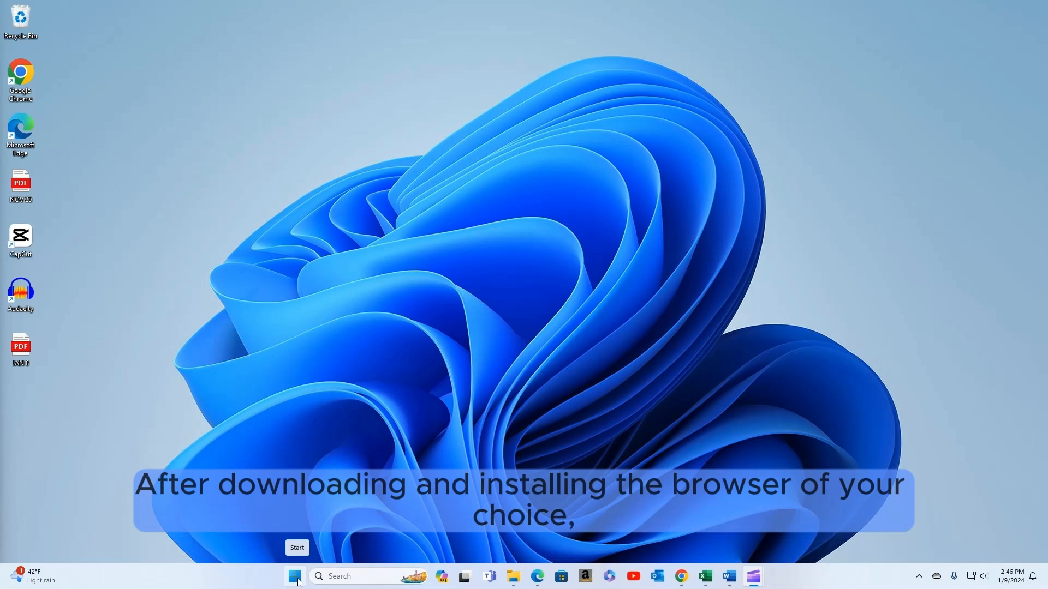
Set Google Chrome as the default browser in Apps > Default apps.
left_click(293, 576)
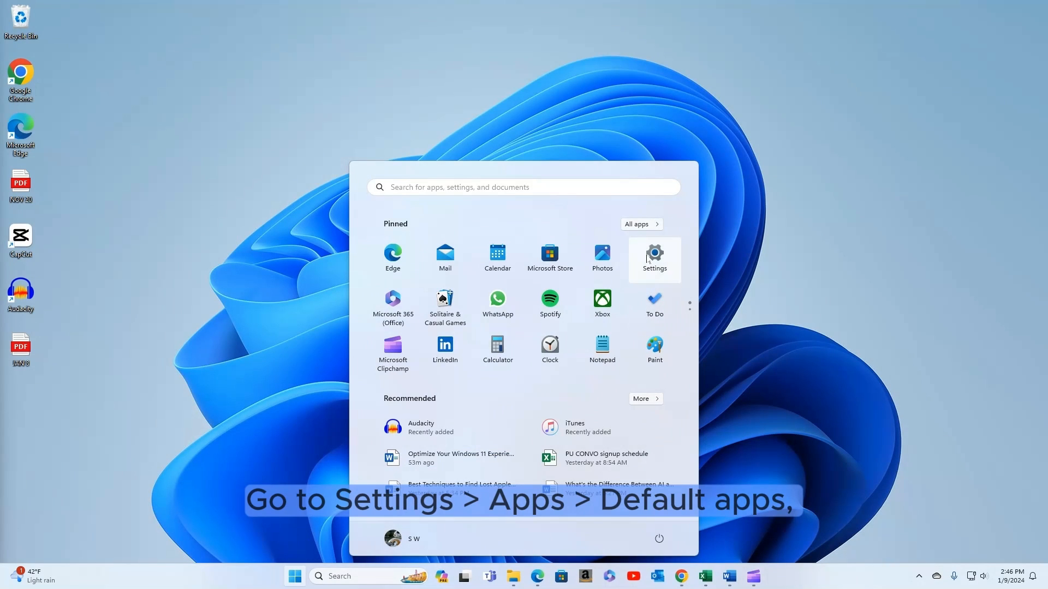
left_click(653, 252)
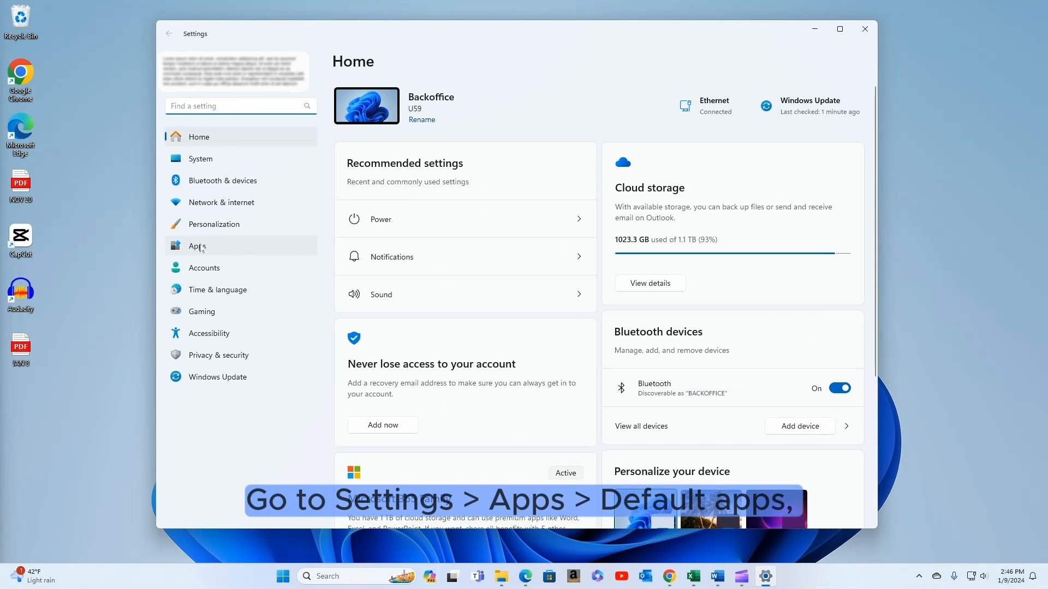
left_click(197, 246)
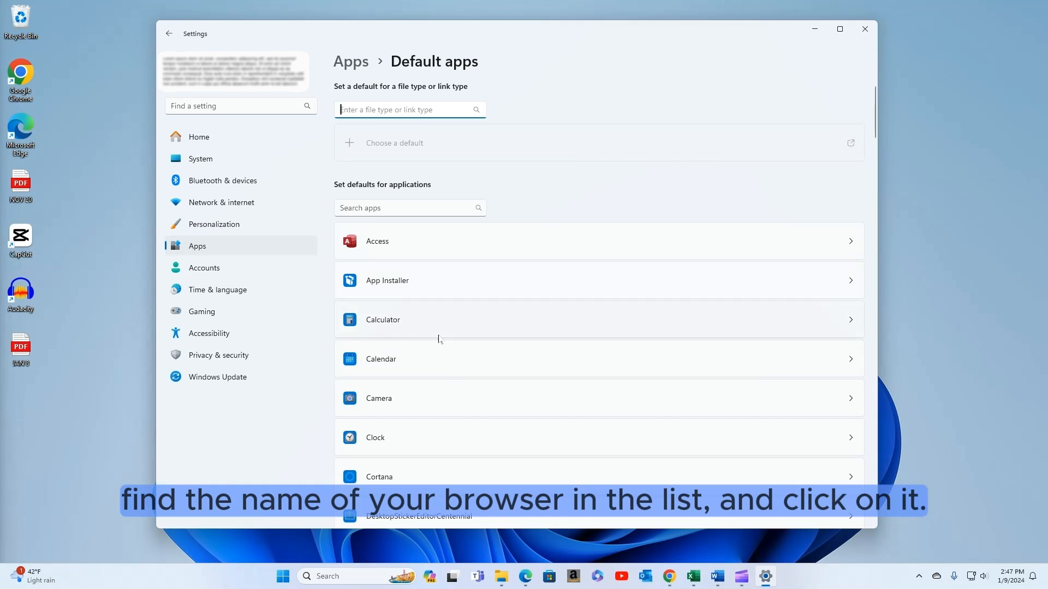
scroll("down", 3)
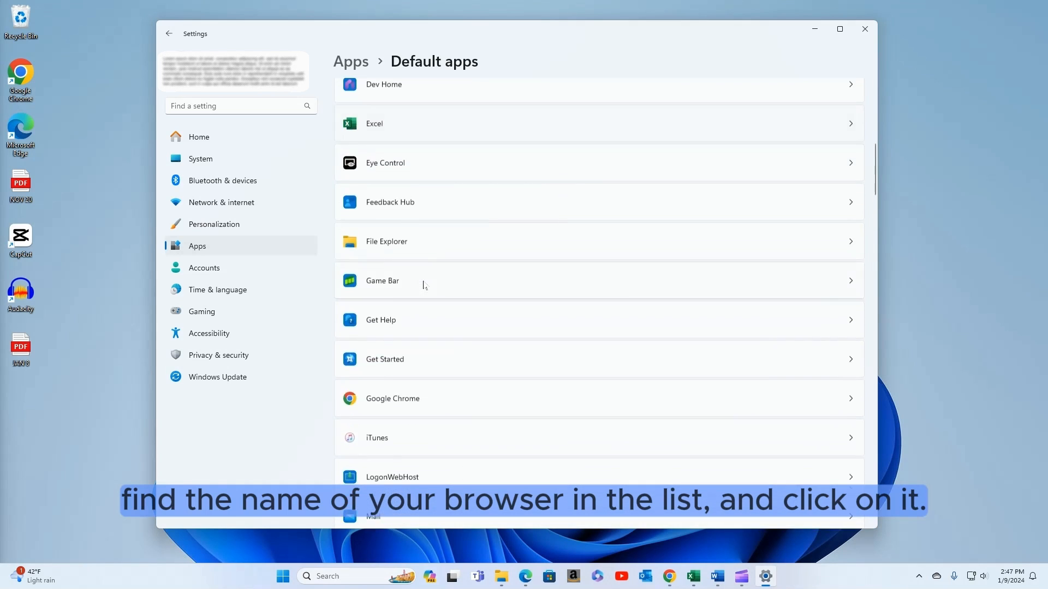
scroll("down", 3)
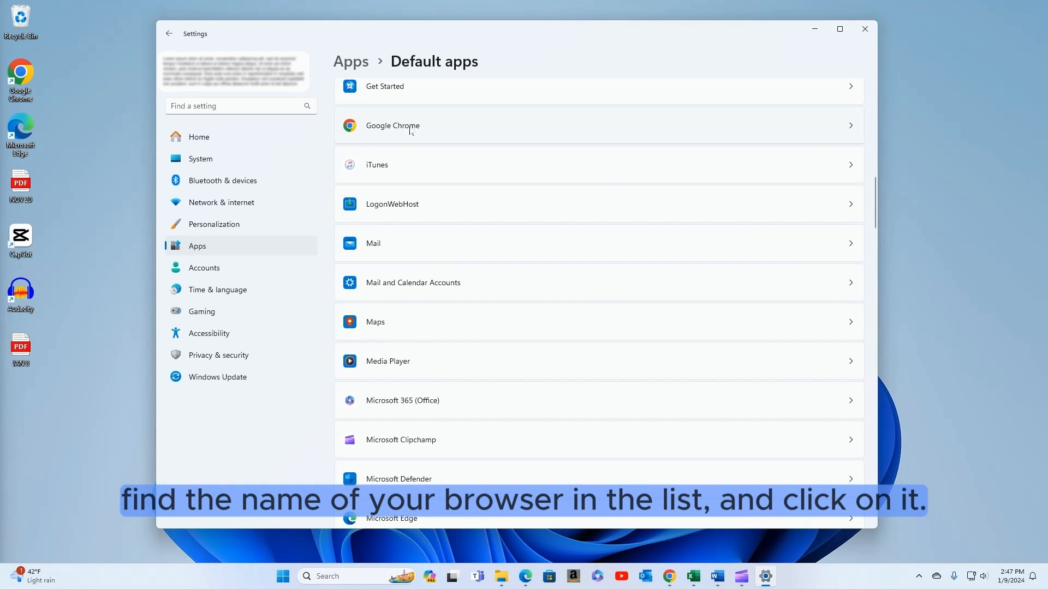
left_click(392, 125)
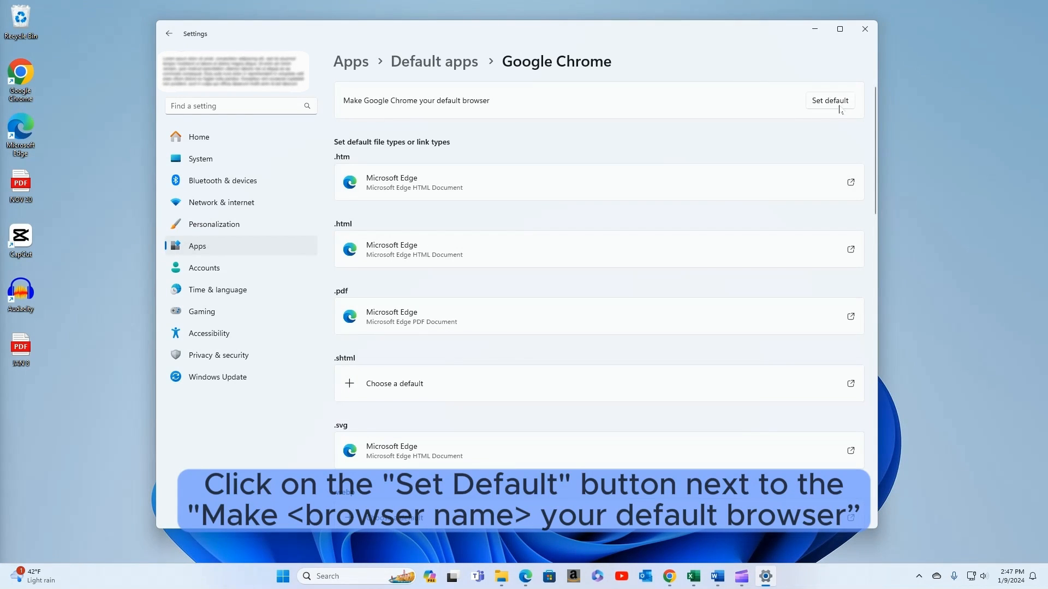
left_click(828, 100)
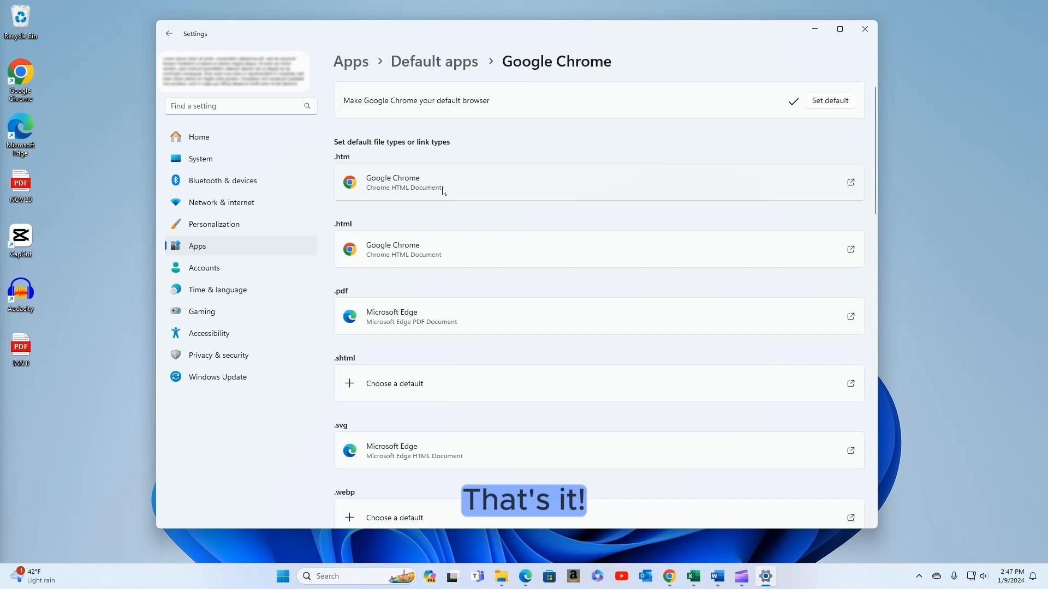
Close the Settings window left on the default apps page.
left_click(865, 28)
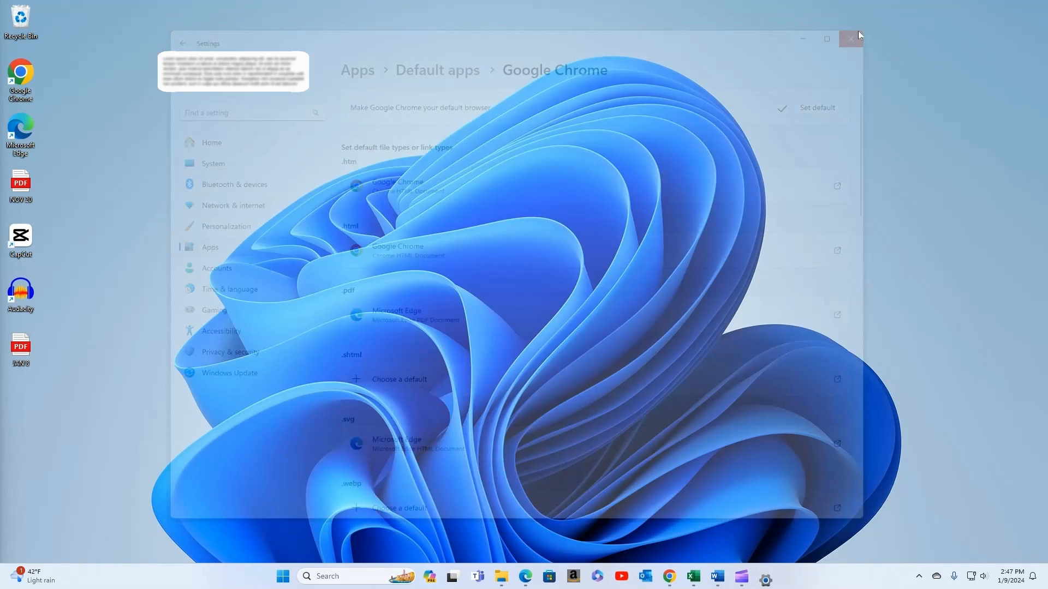
left_click(850, 38)
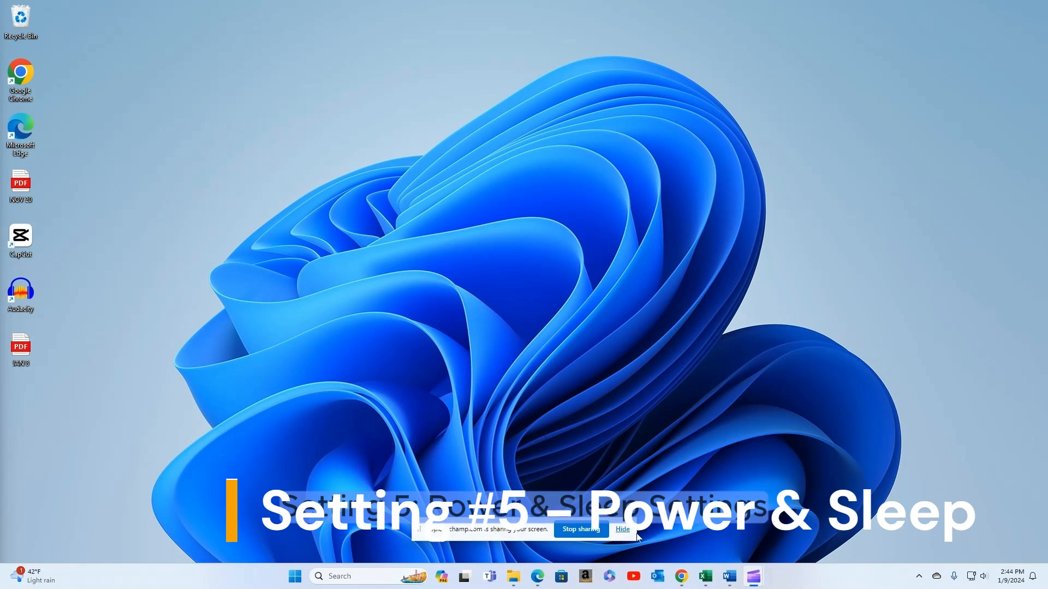
left_click(621, 528)
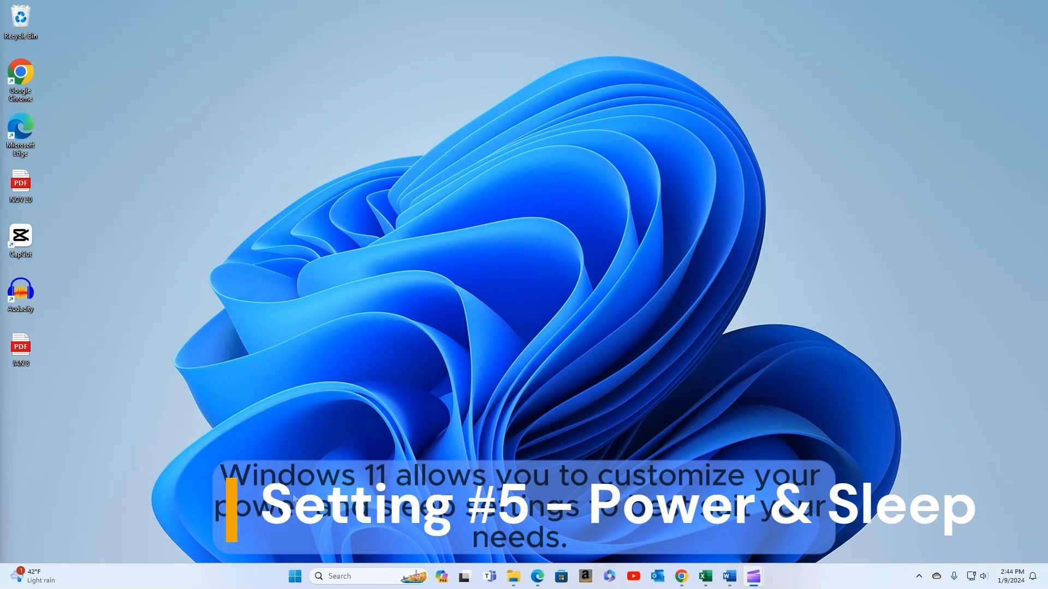
Reopen Settings on the System > Power page.
left_click(294, 577)
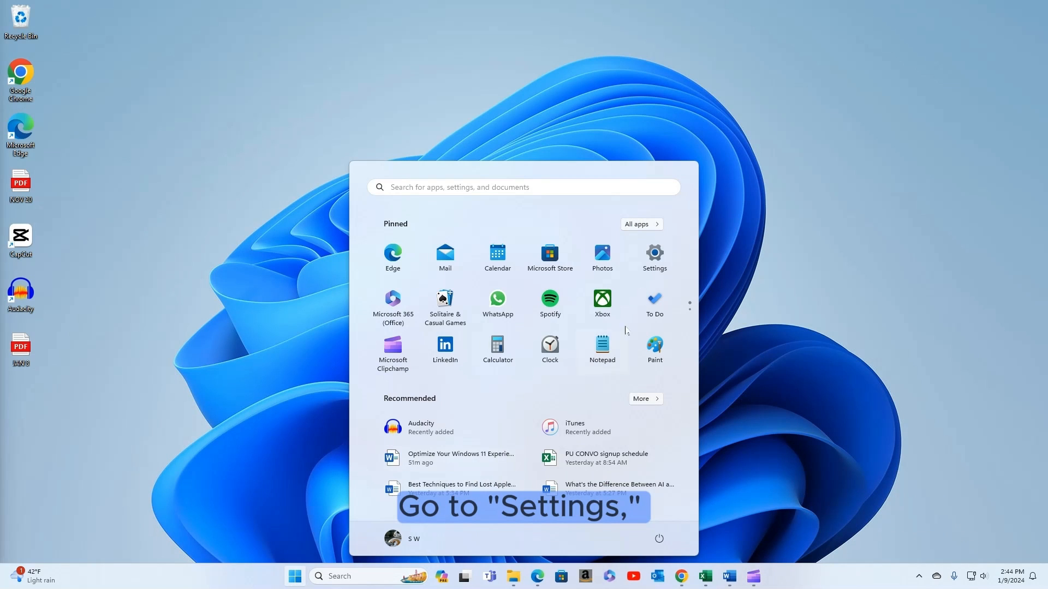
left_click(654, 255)
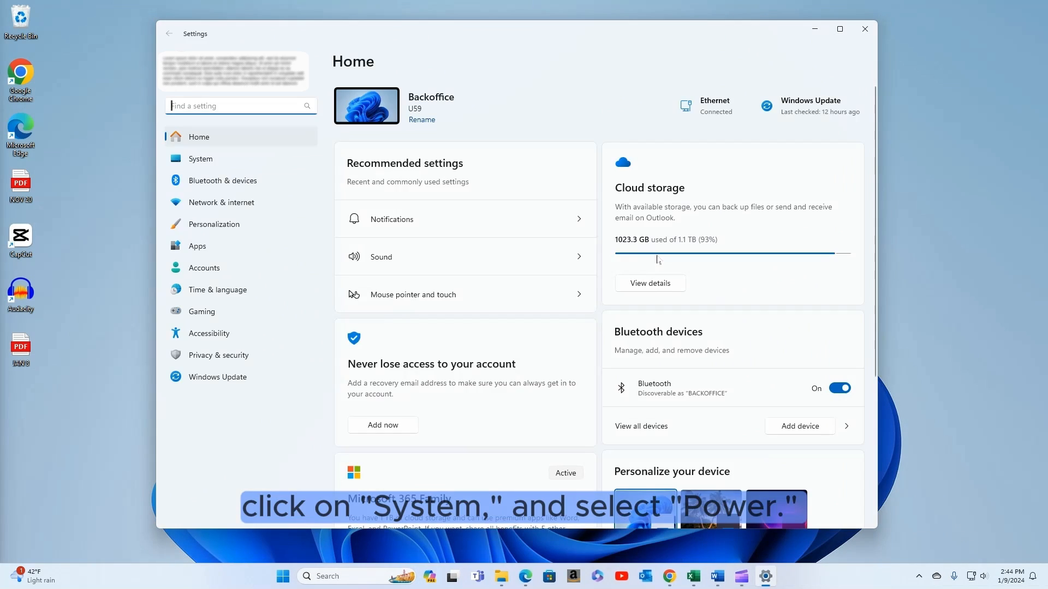
left_click(199, 159)
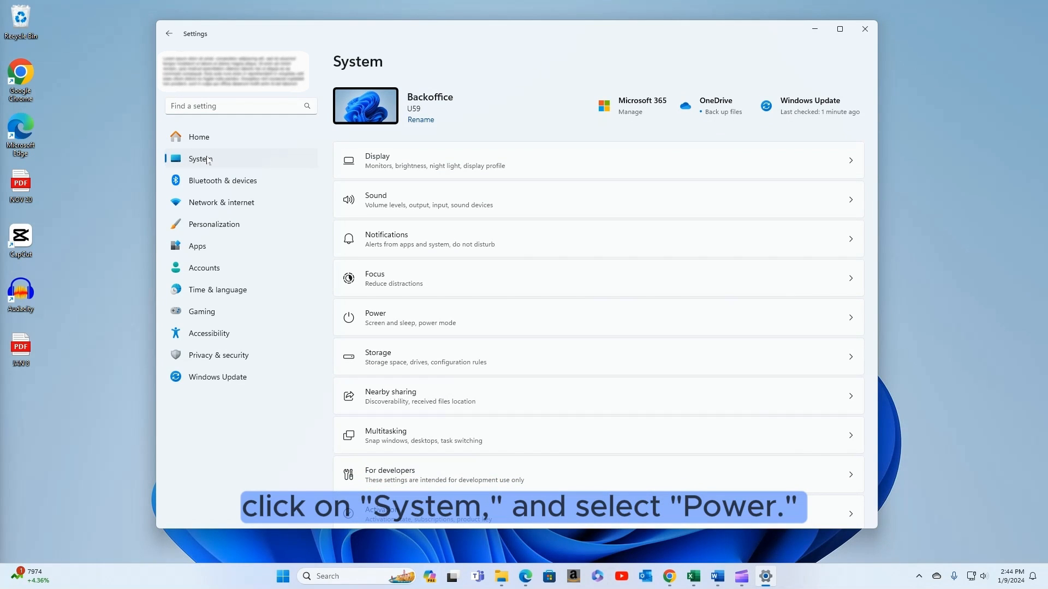
left_click(400, 317)
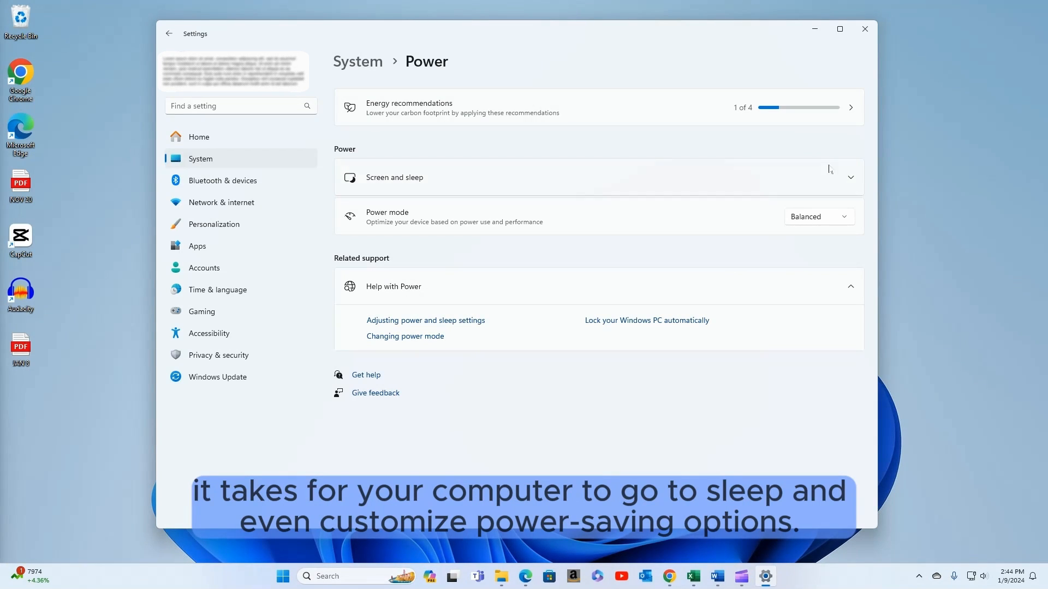
Set the plugged-in screen-off timeout to 20 minutes under Screen and sleep.
left_click(850, 176)
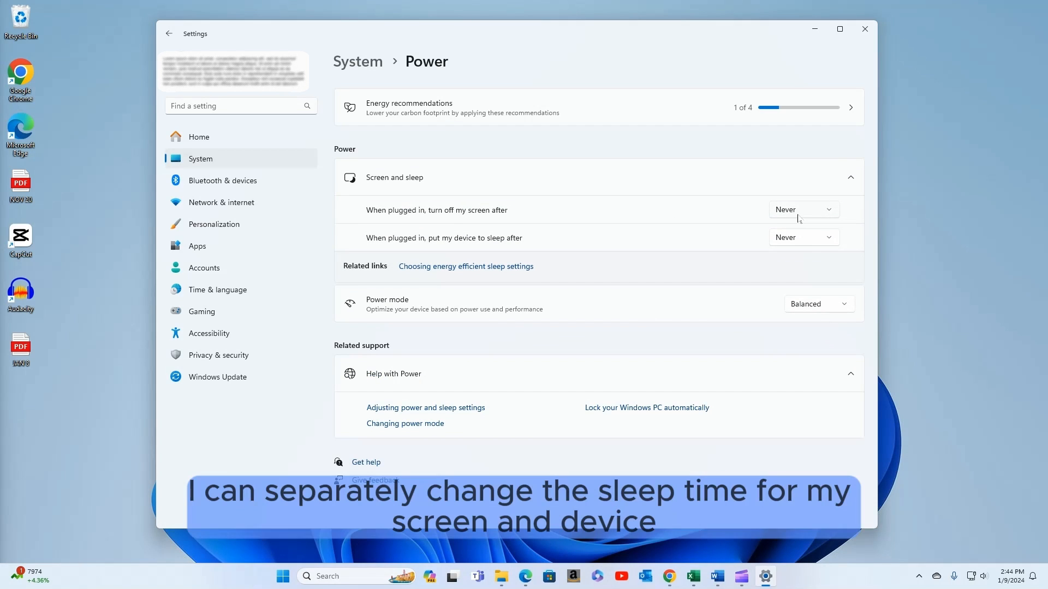
left_click(803, 210)
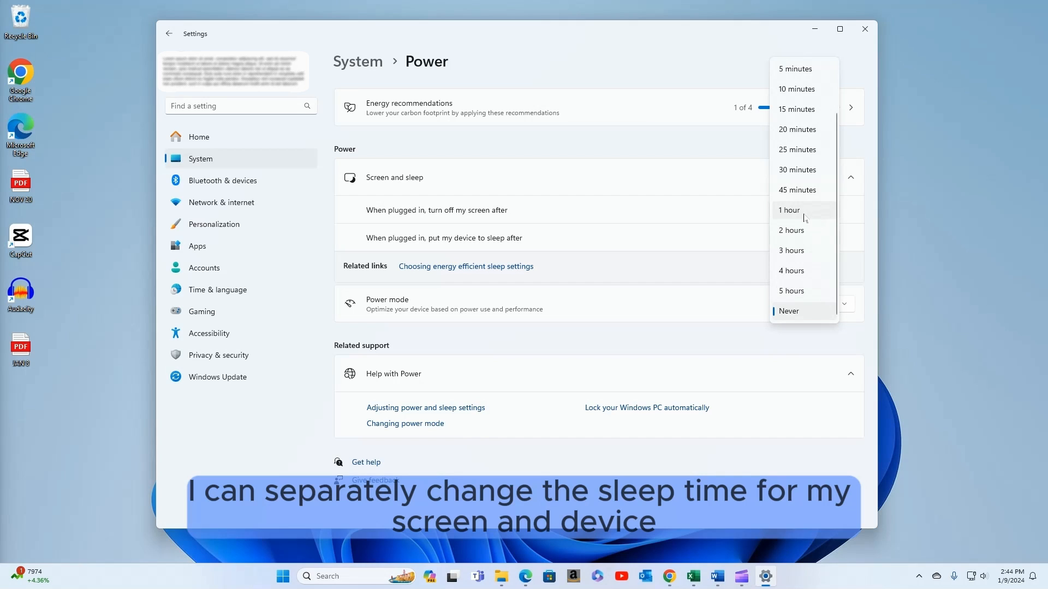
mouse_move(796, 149)
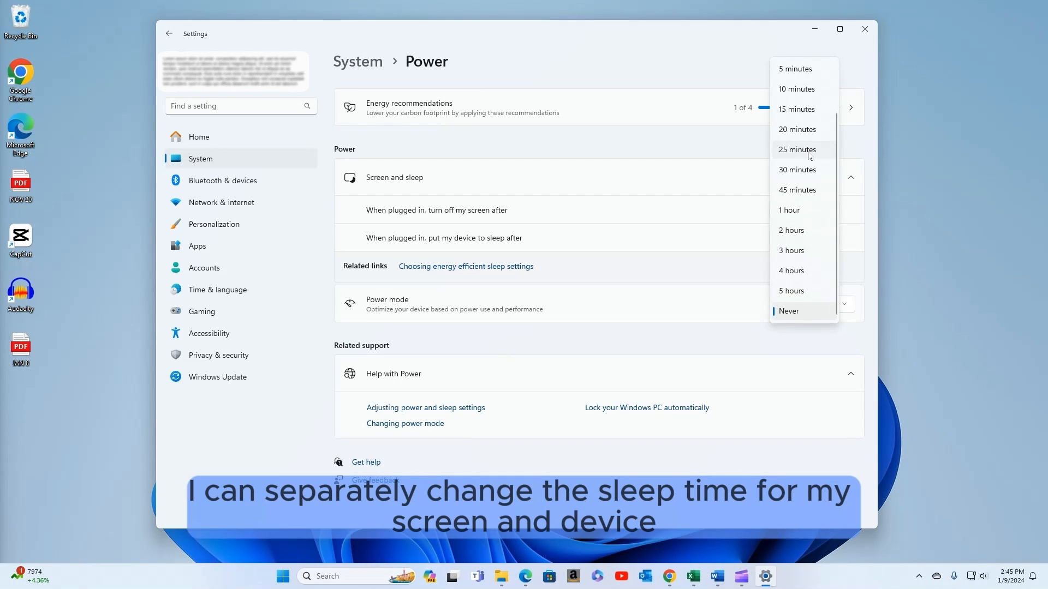
left_click(797, 150)
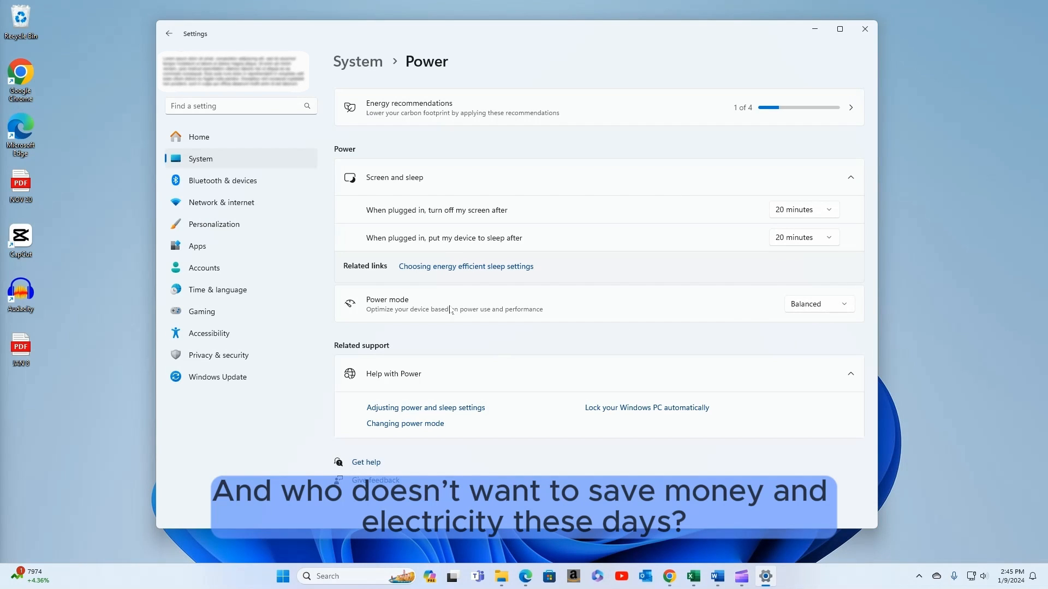
left_click(817, 304)
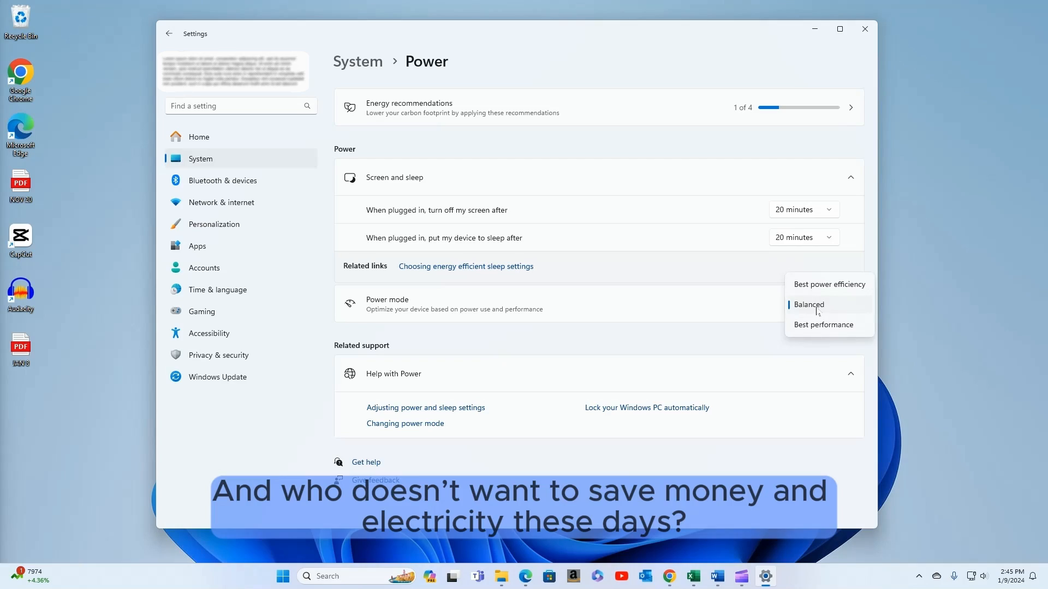